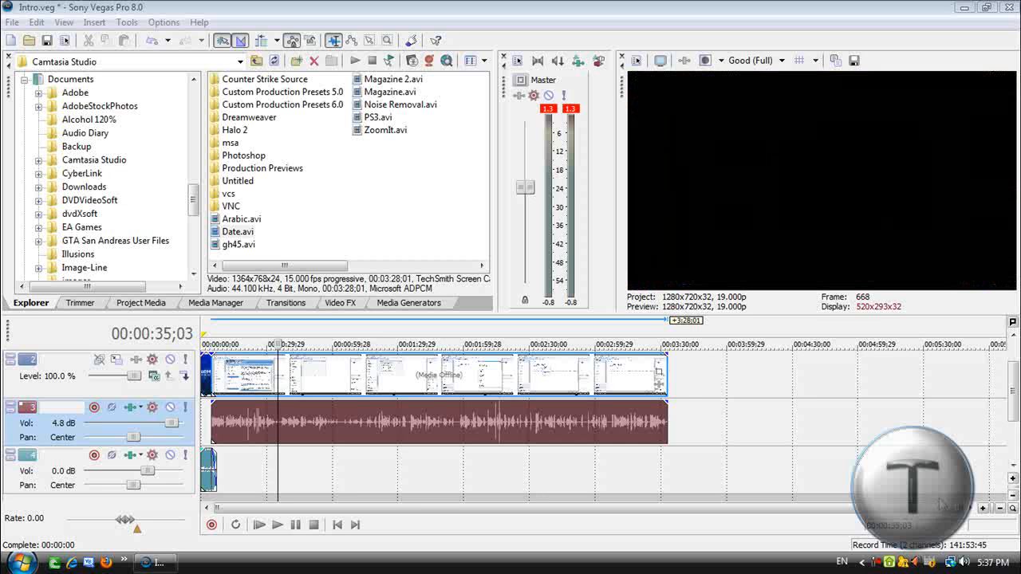
mouse_move(348, 428)
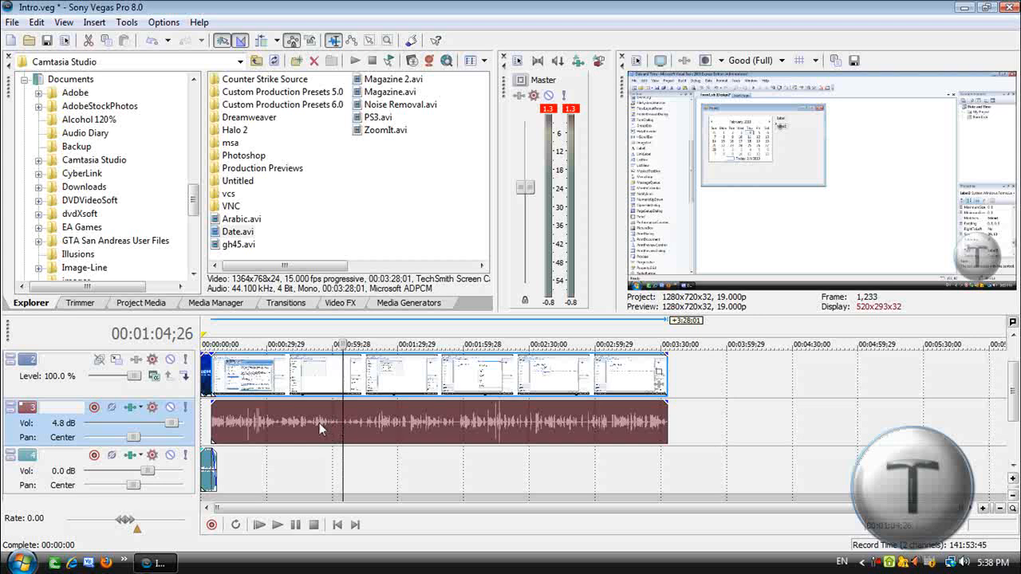
mouse_move(108, 385)
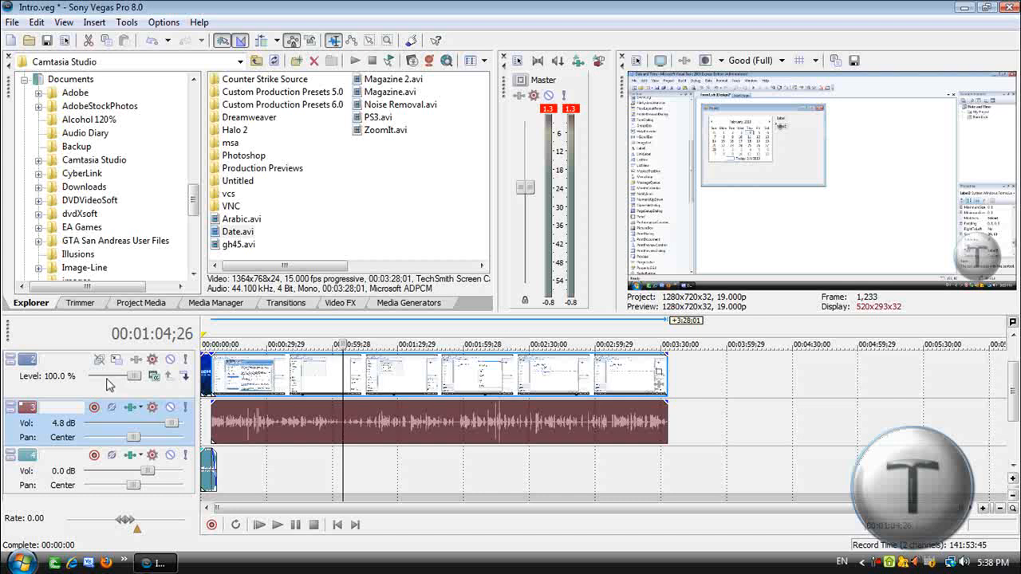
mouse_move(233, 364)
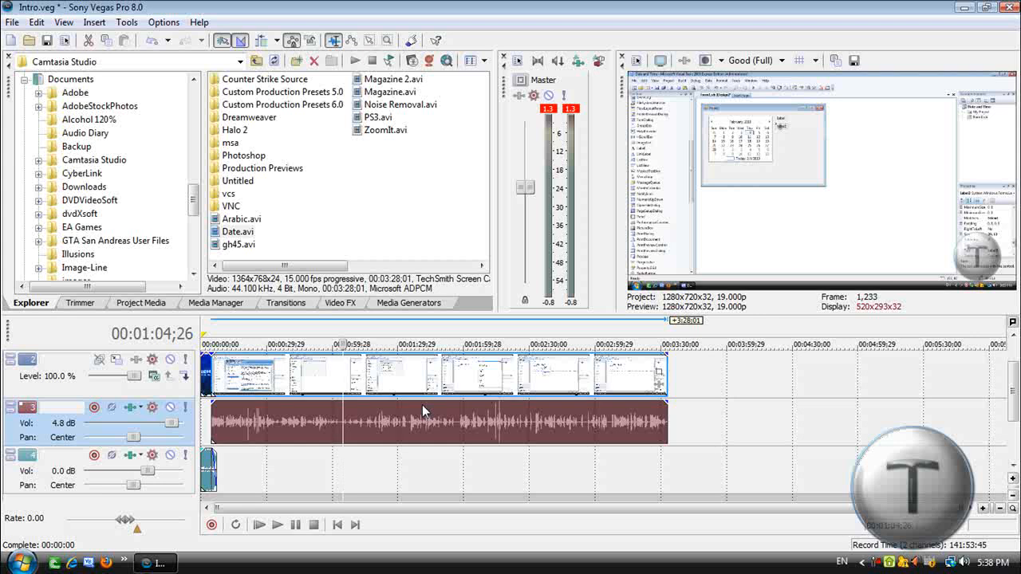
mouse_move(146, 421)
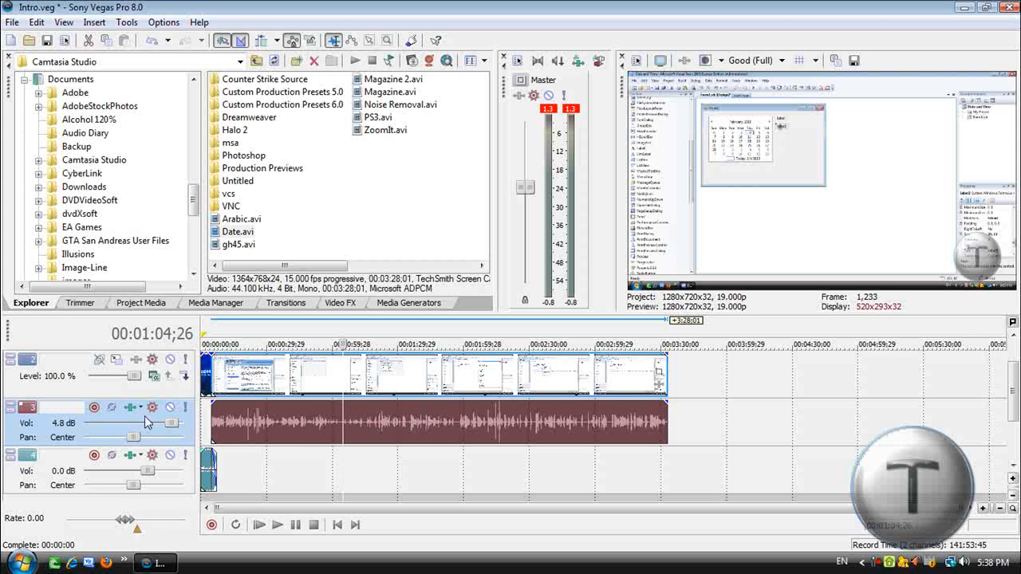
Step: Add ExpressFX Noise Gate to the audio track via the Plug-In Chooser, preview it, and close its window
left_click(151, 408)
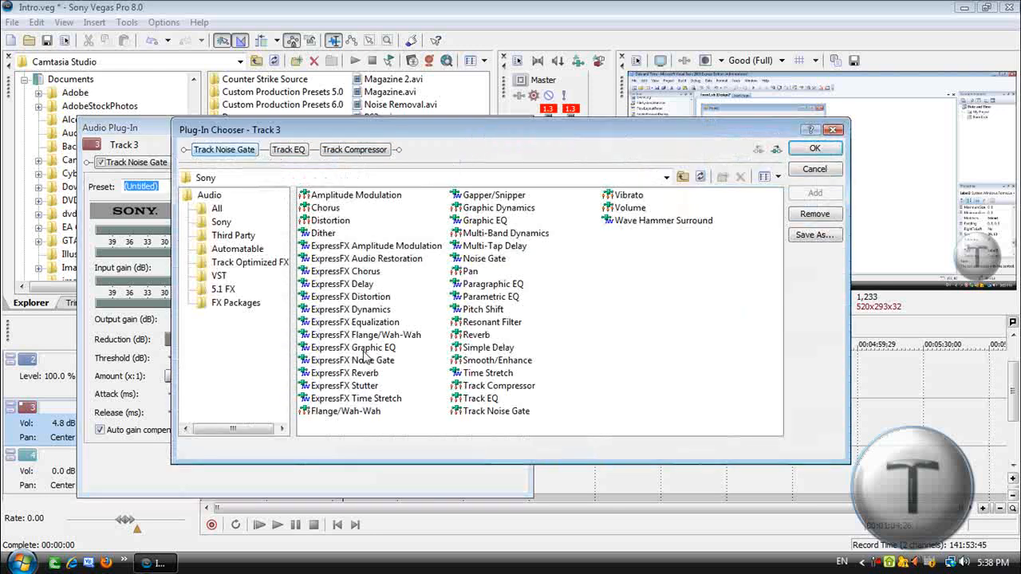
left_click(352, 361)
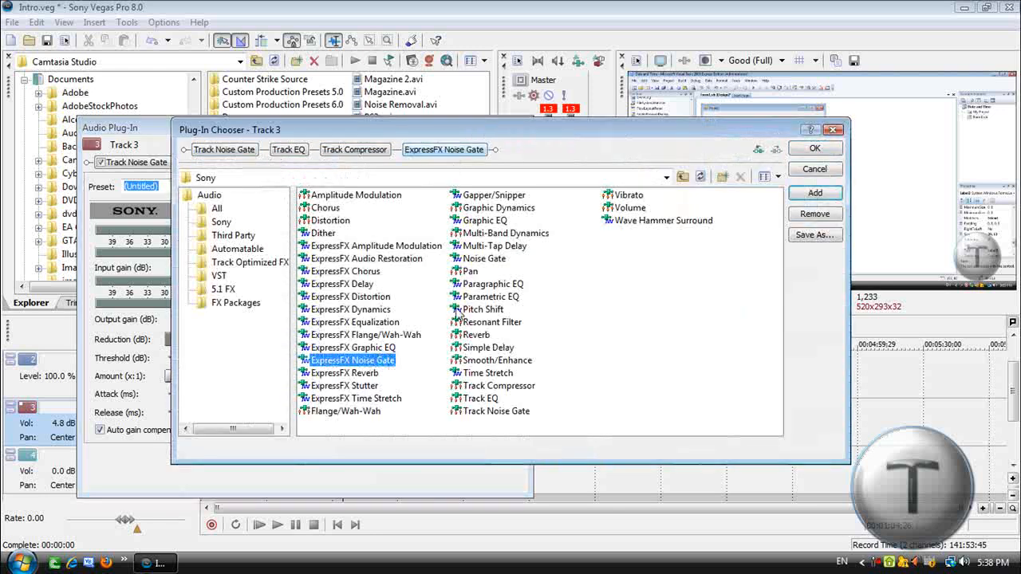
left_click(814, 147)
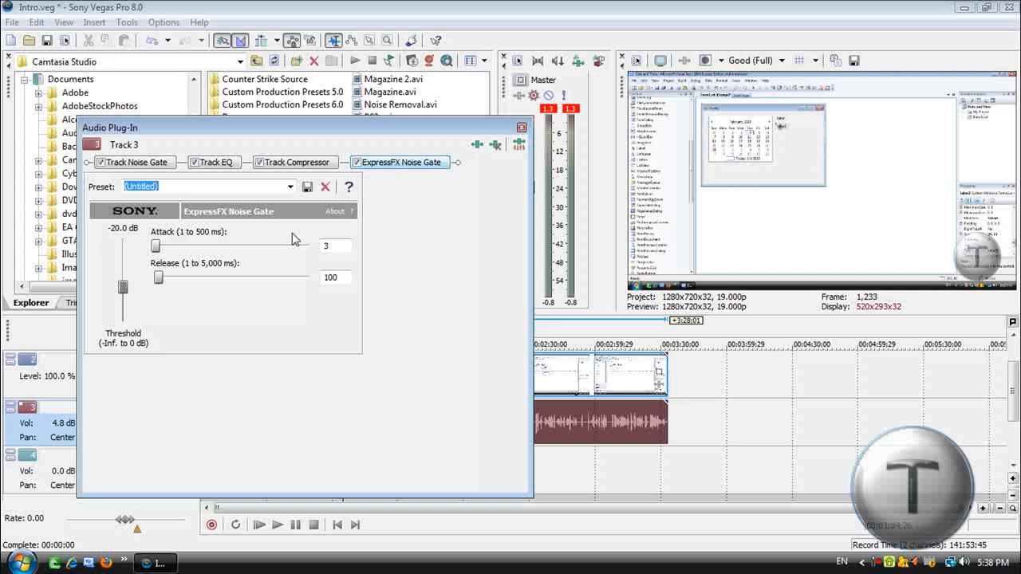
left_click(278, 523)
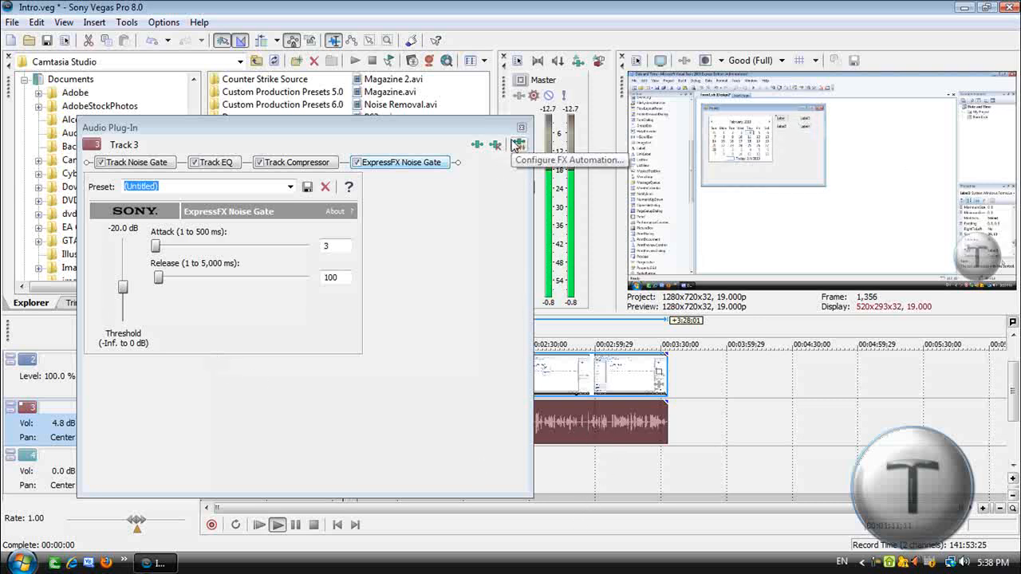
left_click(295, 163)
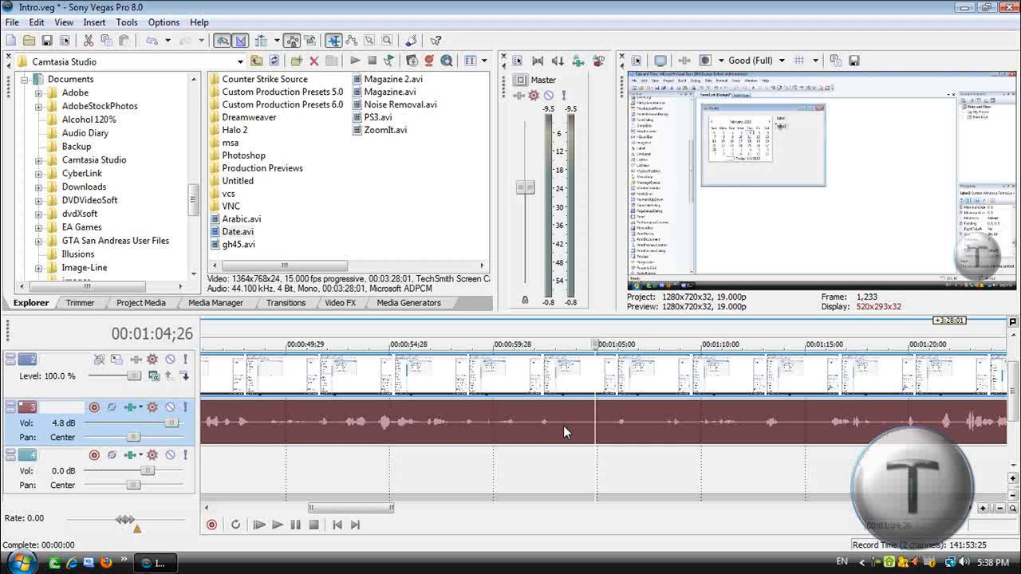
left_click(278, 524)
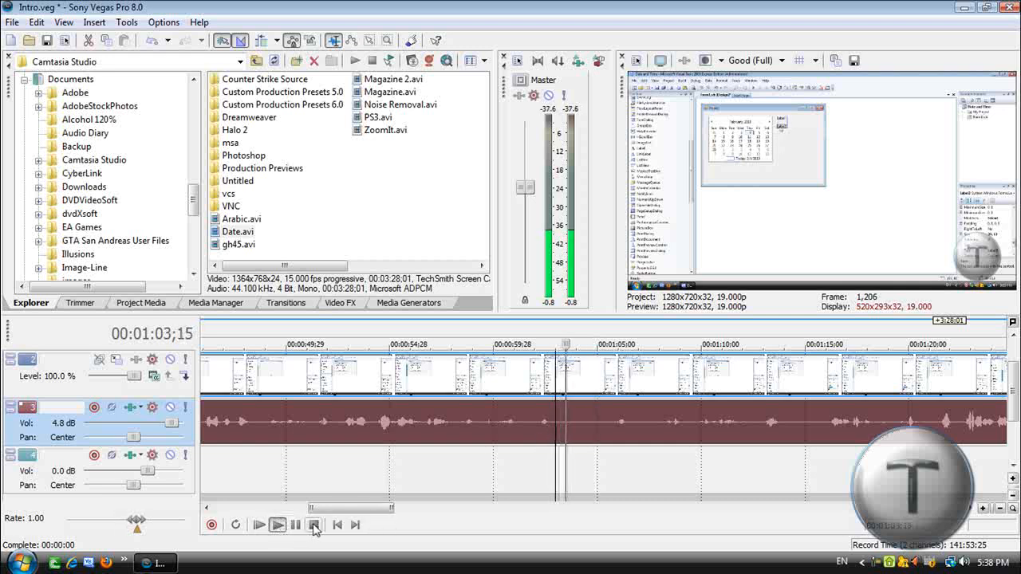
left_click(313, 525)
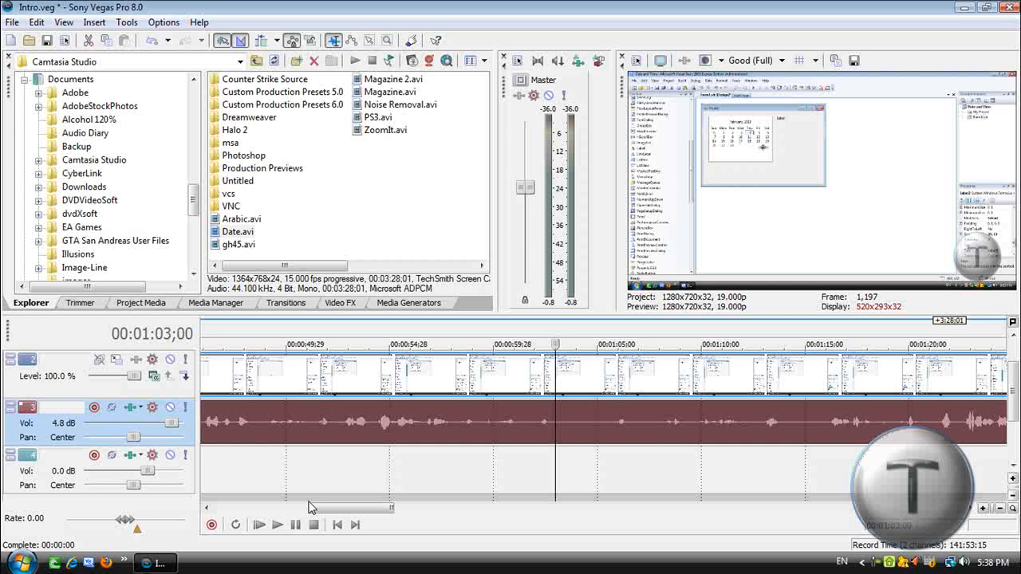
mouse_move(848, 230)
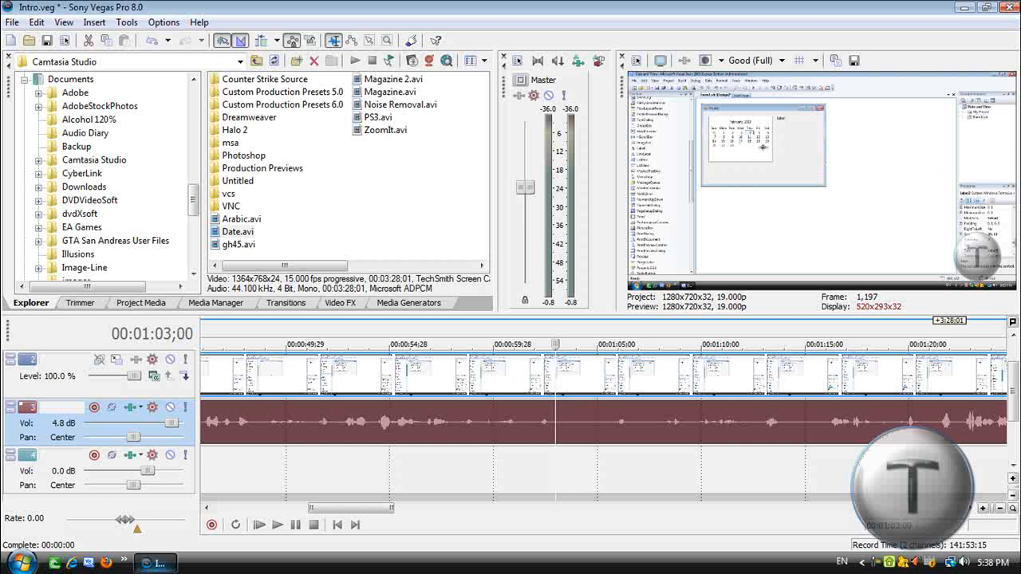
mouse_move(748, 383)
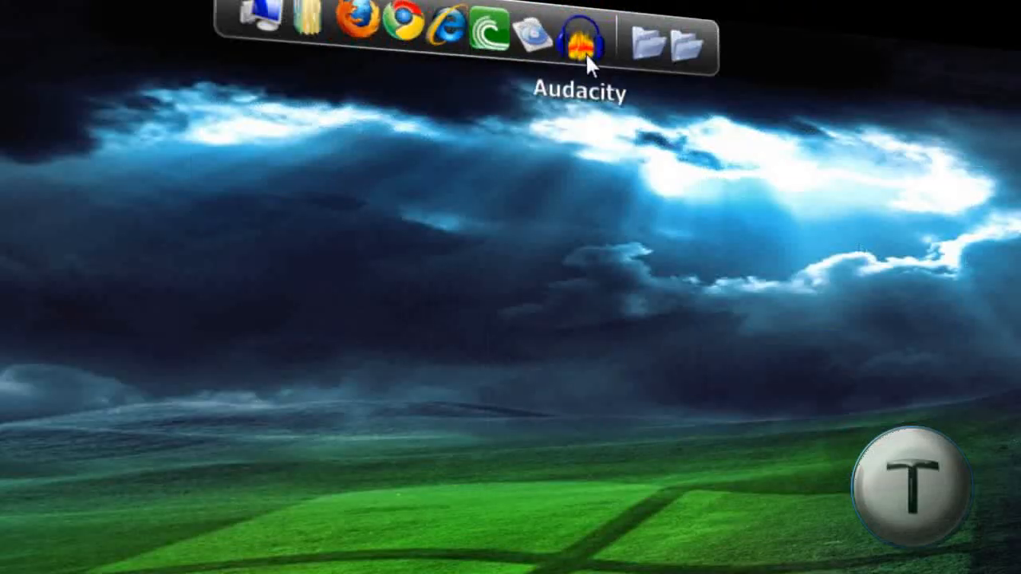
mouse_move(555, 60)
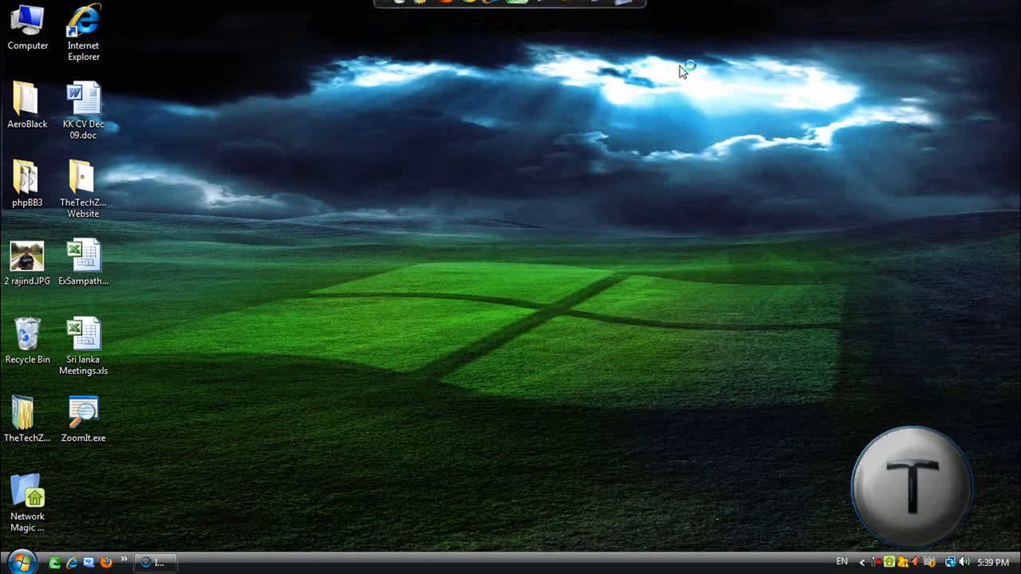
mouse_move(837, 46)
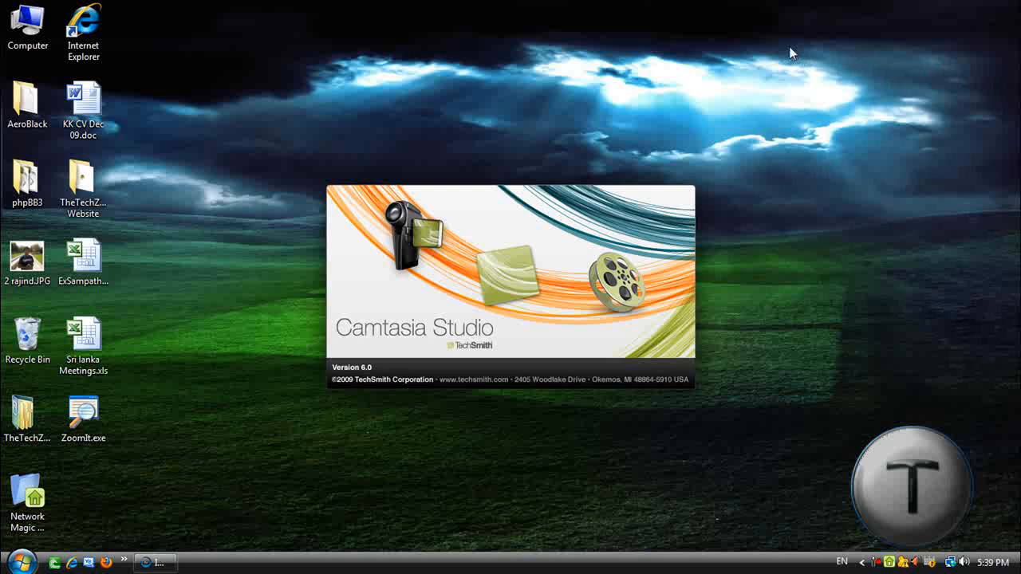
mouse_move(778, 45)
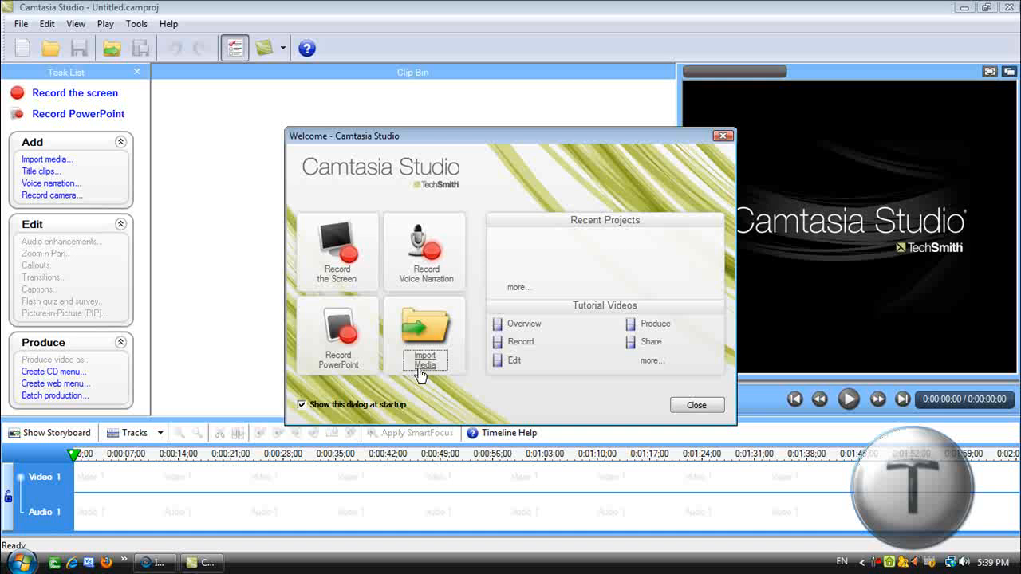
Step: Start Import Media and browse through Documents into the Camtasia Studio folder to reach Date.avi
left_click(425, 335)
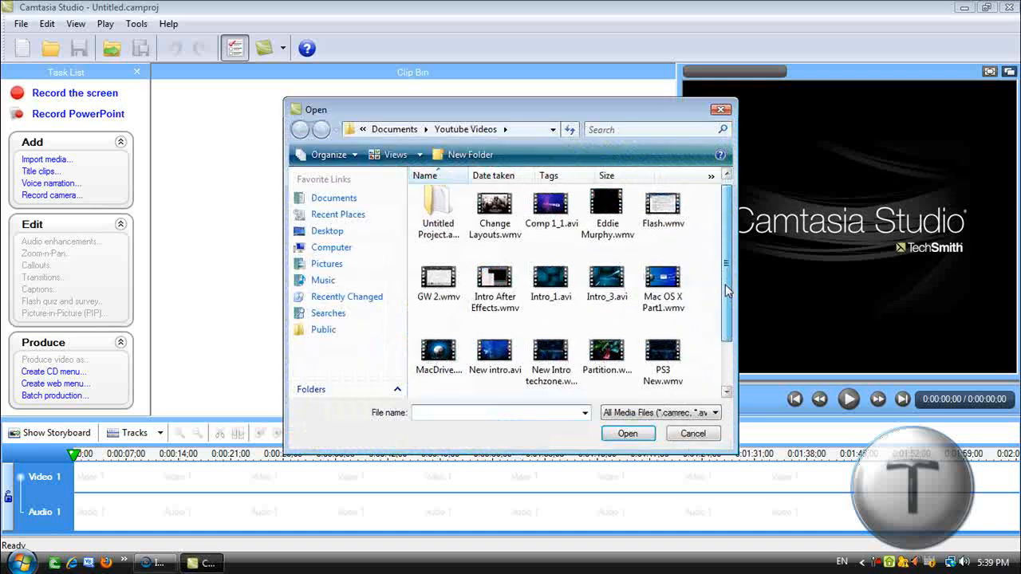
scroll("down", 3)
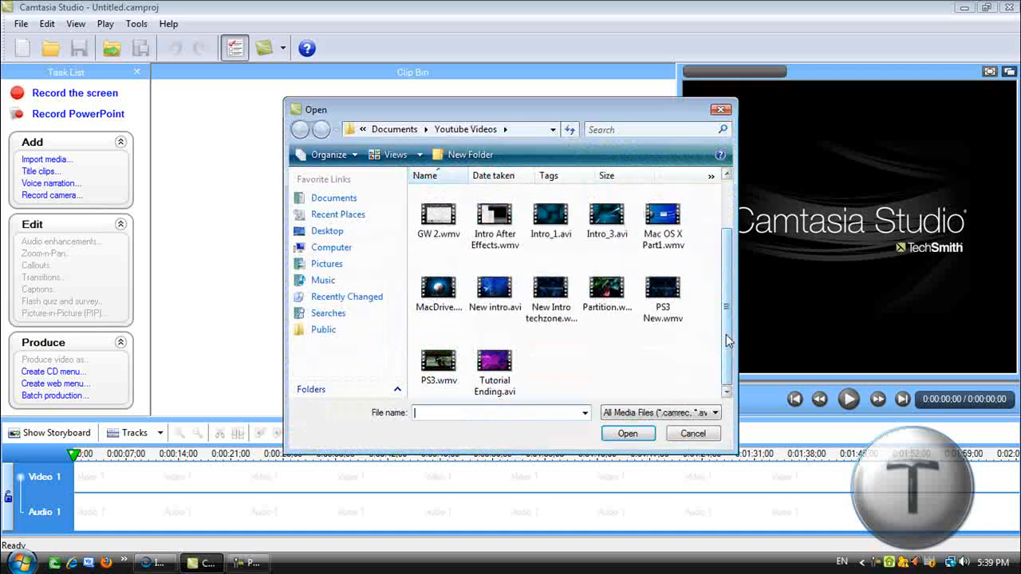
left_click(333, 198)
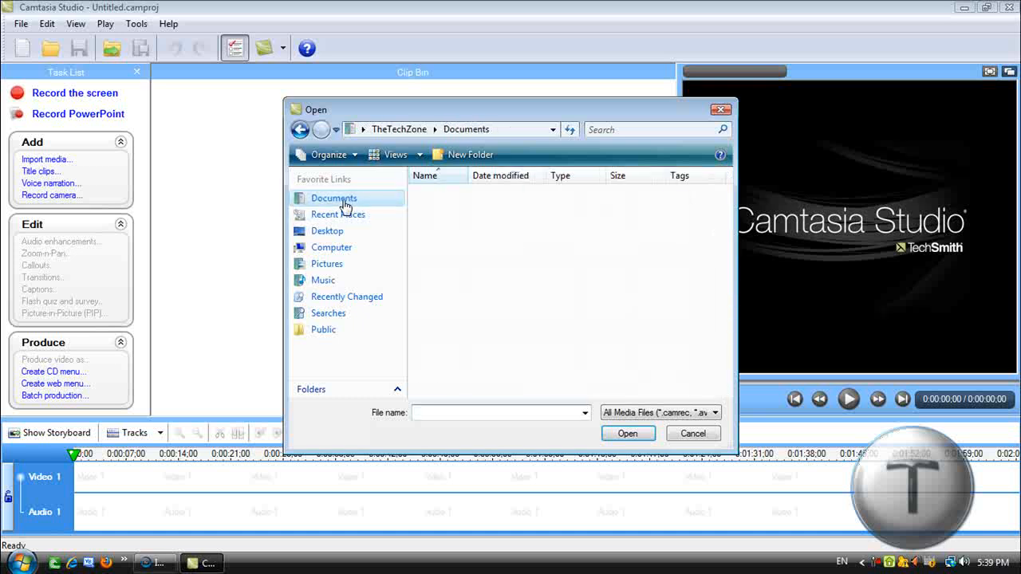
left_click(333, 197)
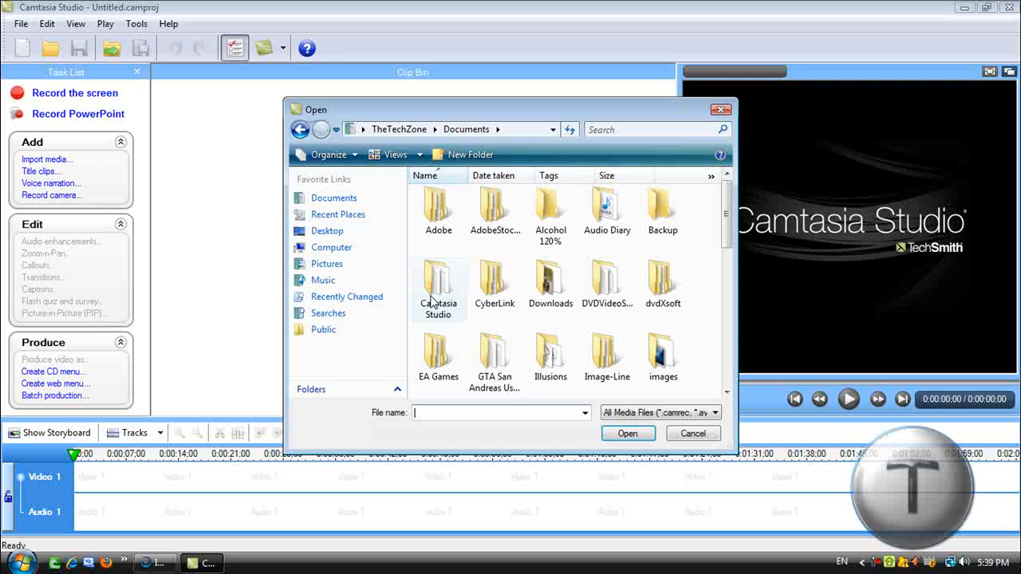
double_click(437, 287)
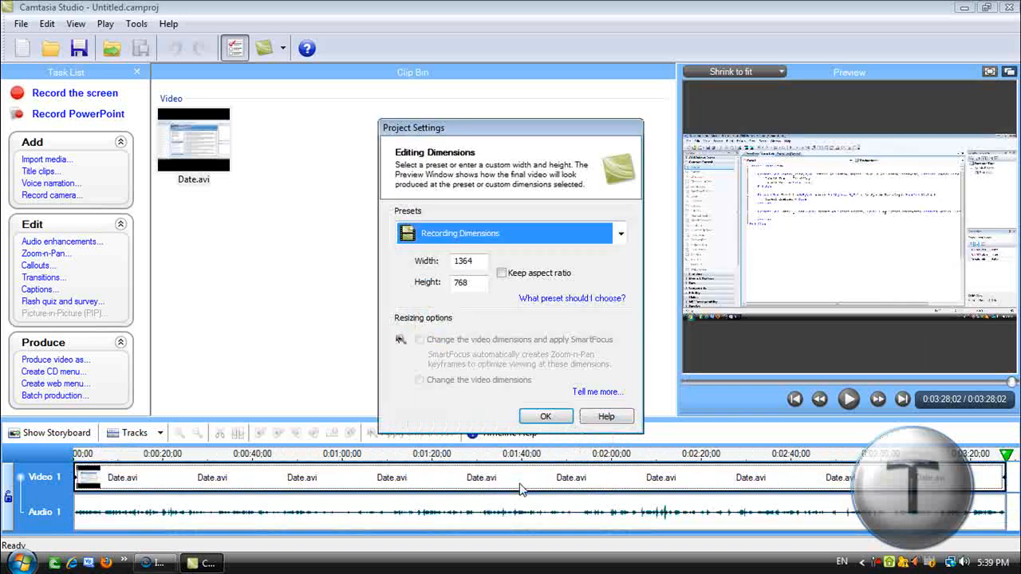
Step: Accept the project settings and produce the project as MP3 at 44.100 kHz mono 64 kBits/sec
left_click(546, 415)
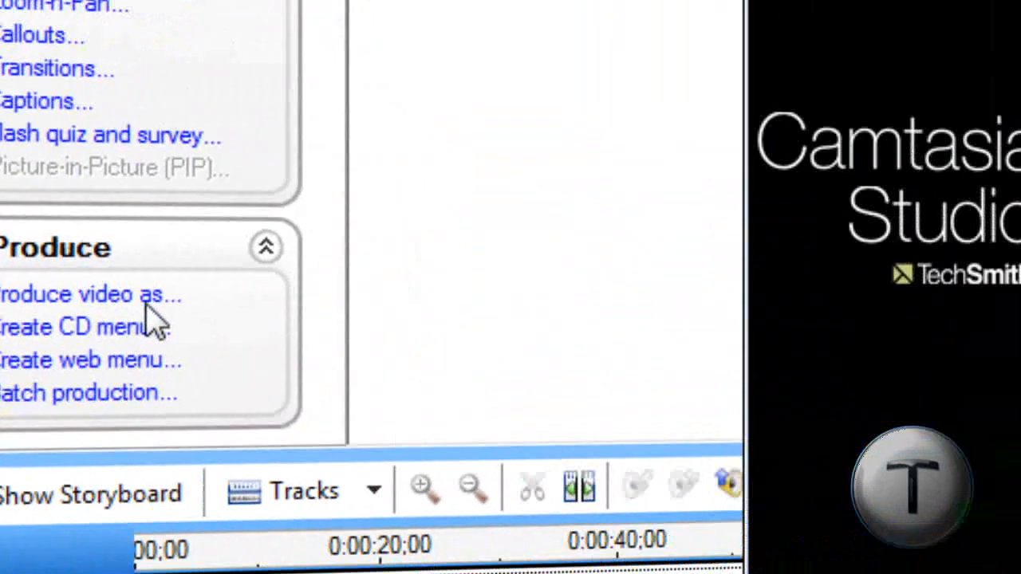
left_click(89, 294)
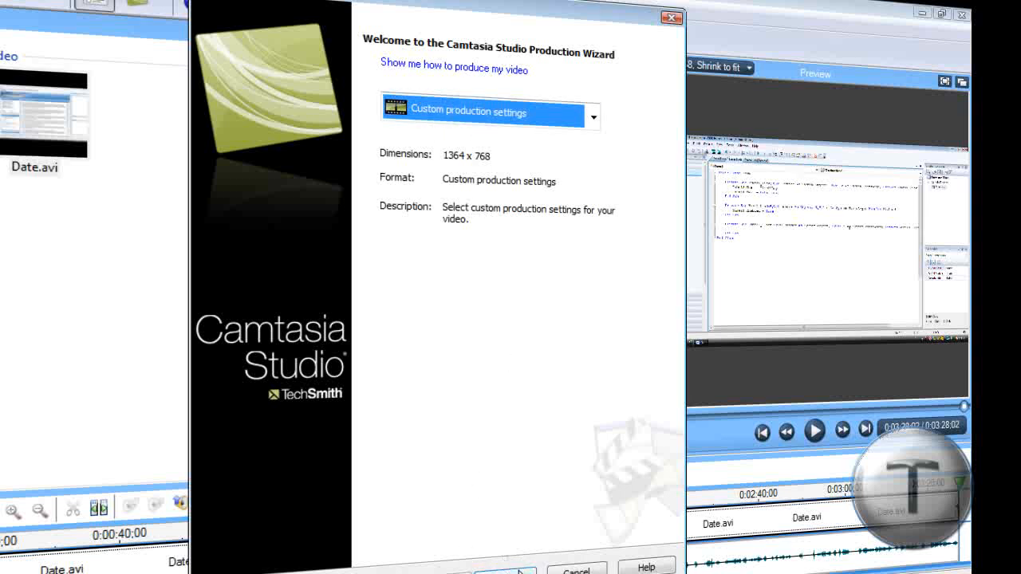
left_click(504, 570)
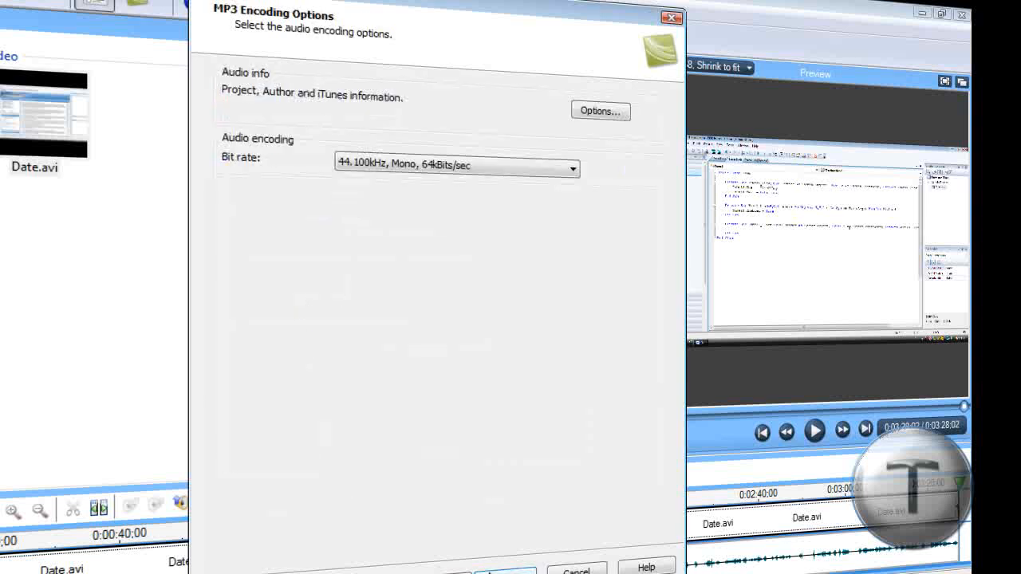
left_click(455, 168)
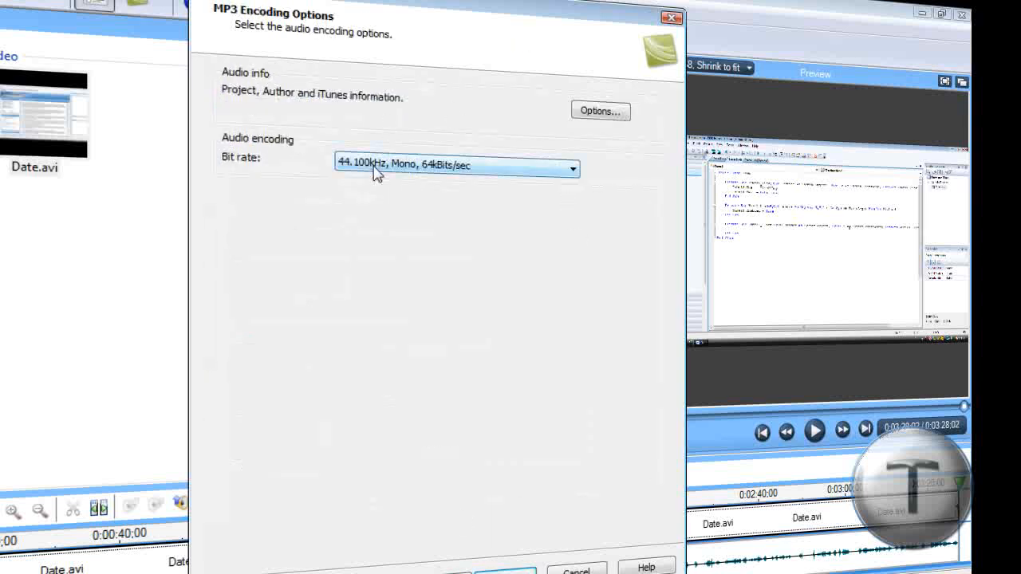
left_click(571, 170)
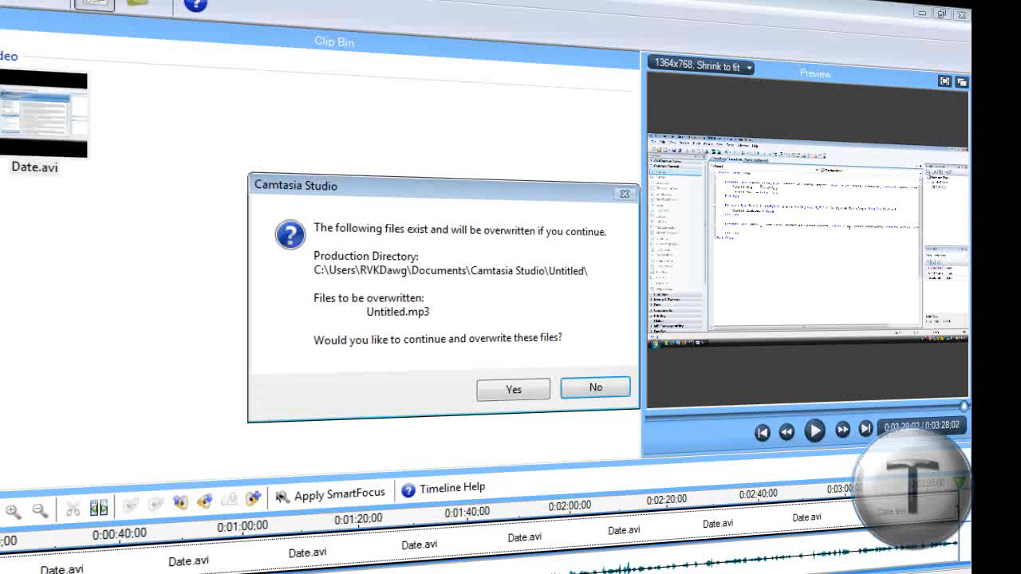
Step: Overwrite the existing Untitled.mp3, let it render, finish the wizard and return to the desktop
left_click(513, 390)
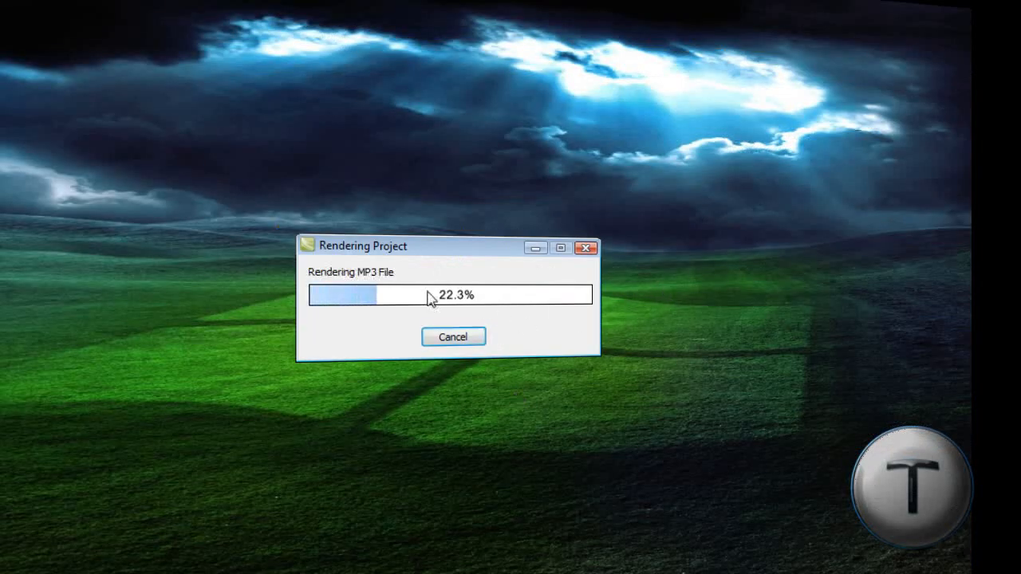
mouse_move(563, 356)
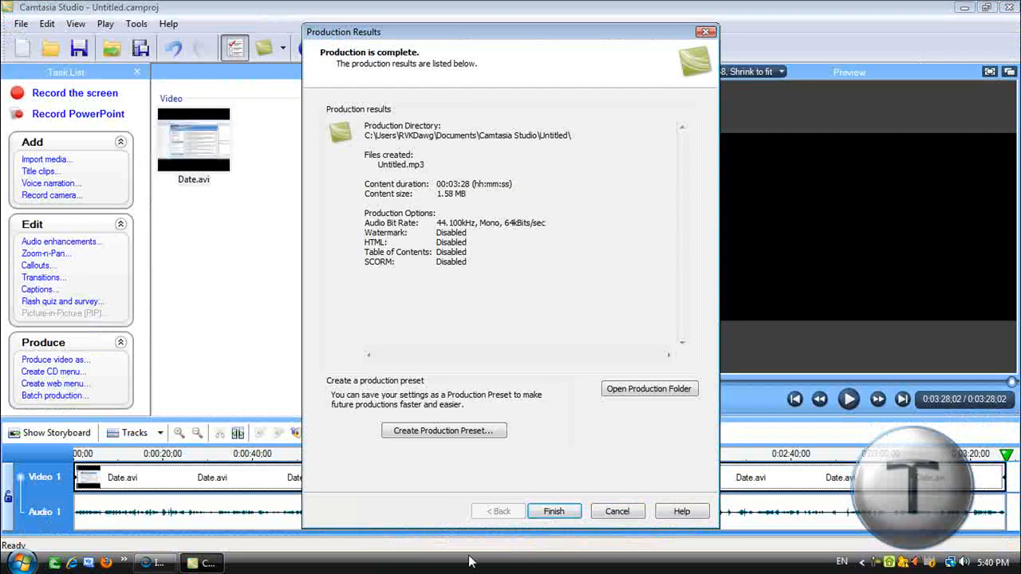
left_click(553, 510)
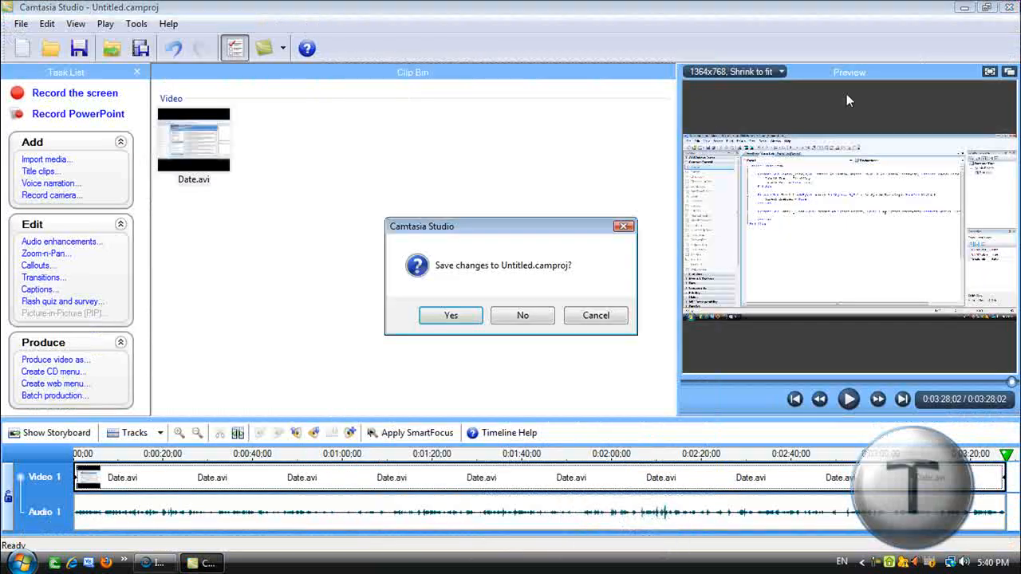
left_click(523, 316)
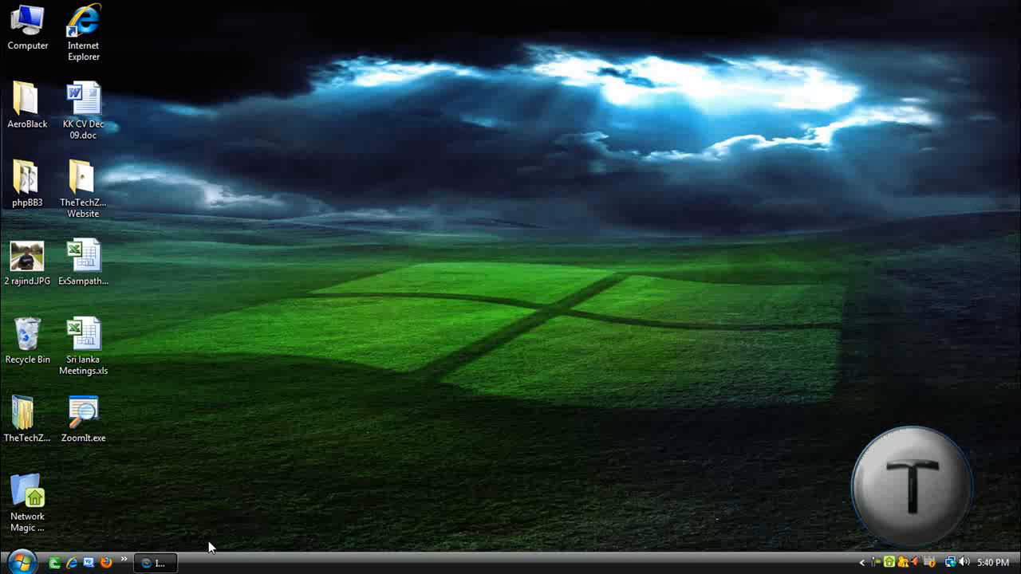
mouse_move(571, 16)
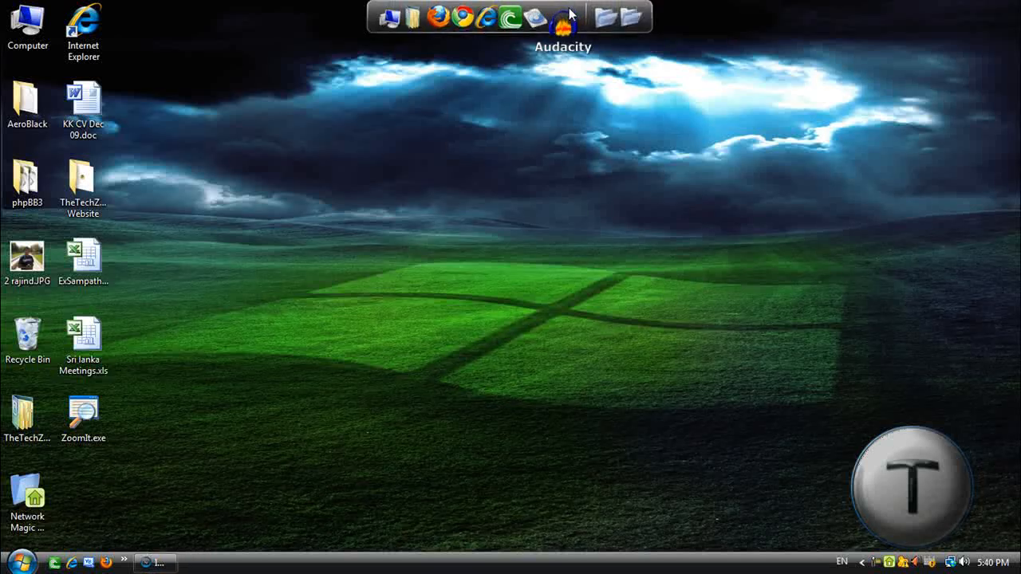
Step: Launch Audacity and load Untitled.mp3 from the Camtasia Studio Untitled folder
left_click(562, 16)
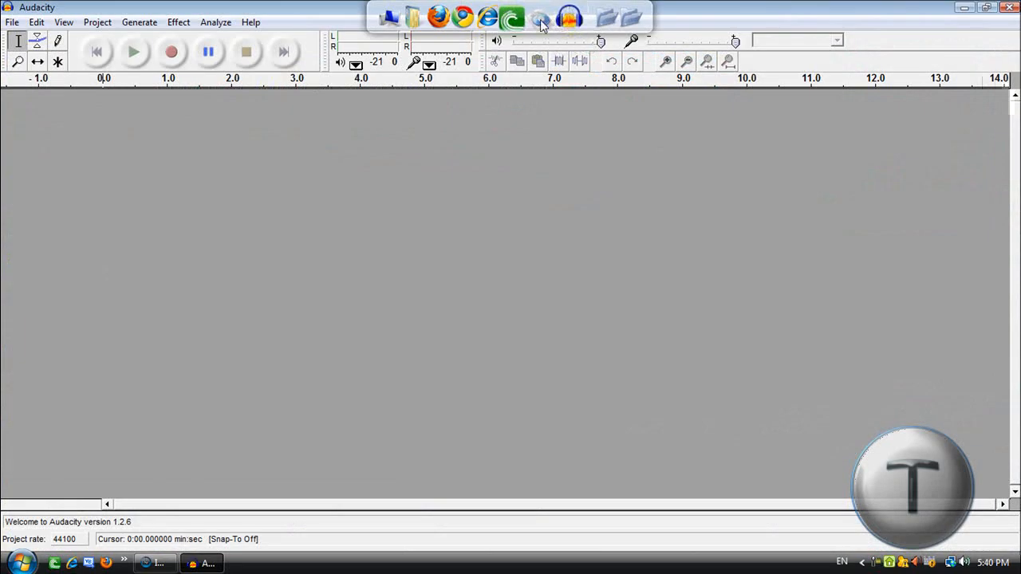
left_click(13, 22)
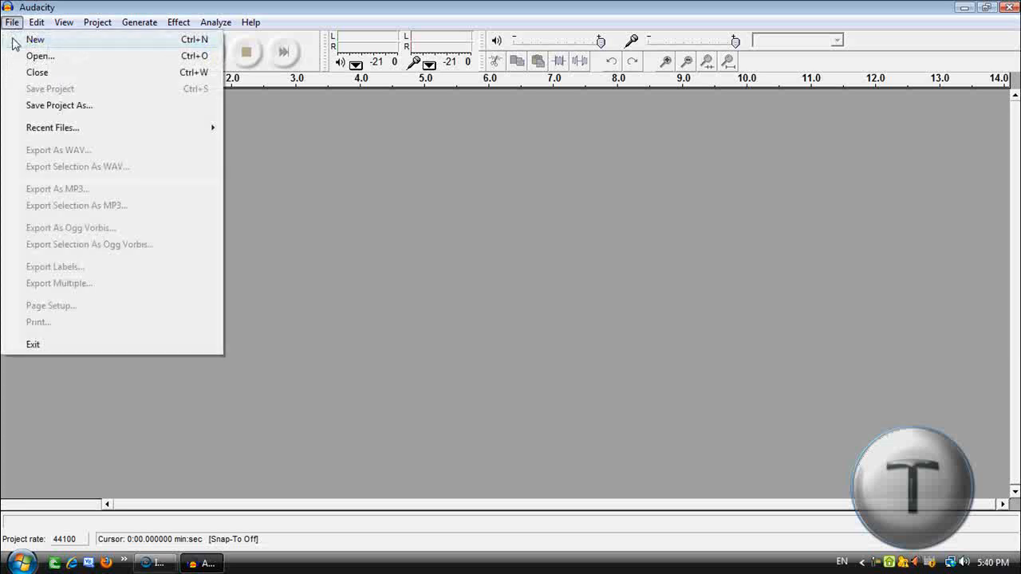
left_click(40, 56)
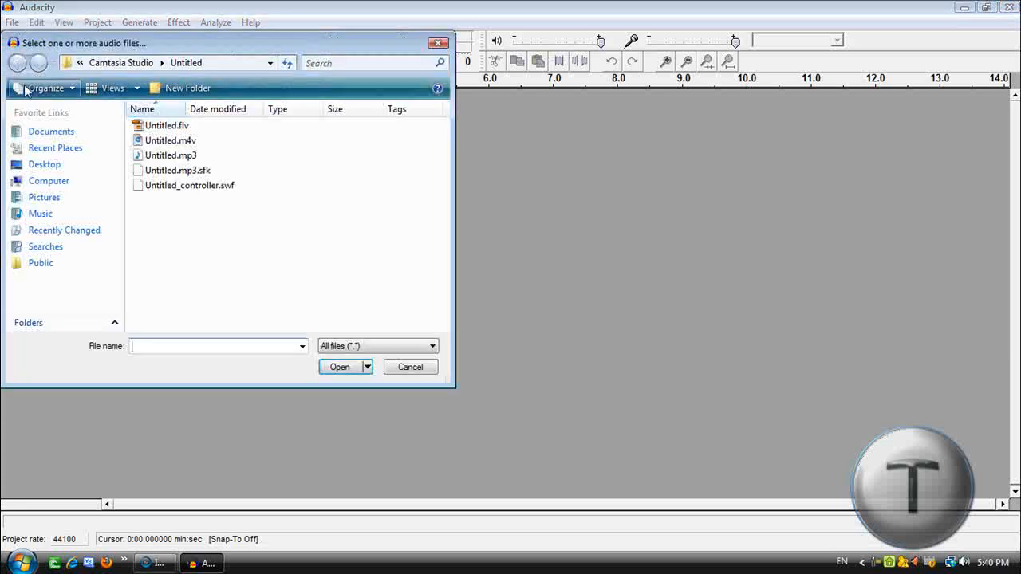
mouse_move(143, 75)
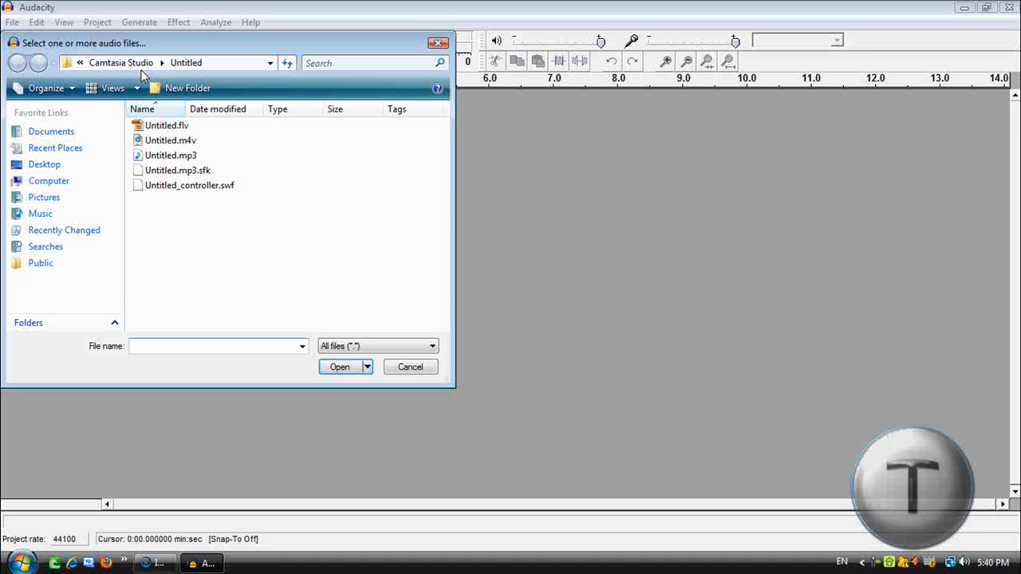
mouse_move(201, 56)
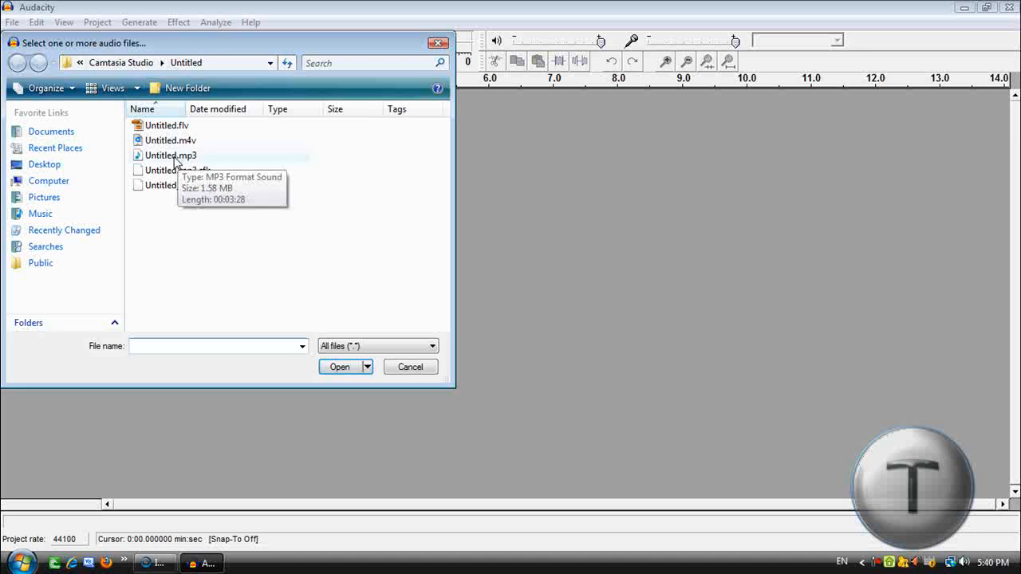
left_click(338, 367)
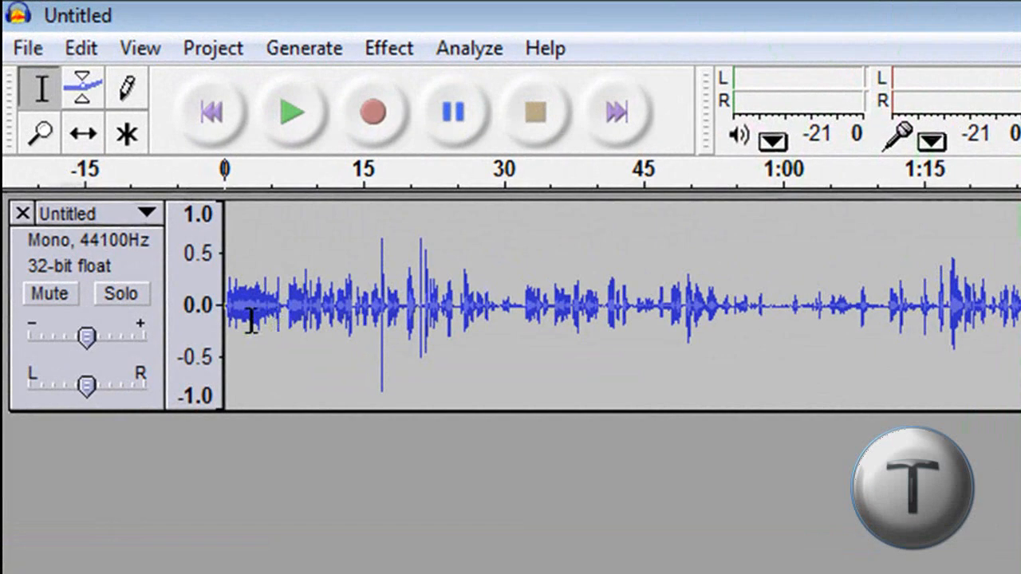
mouse_move(255, 330)
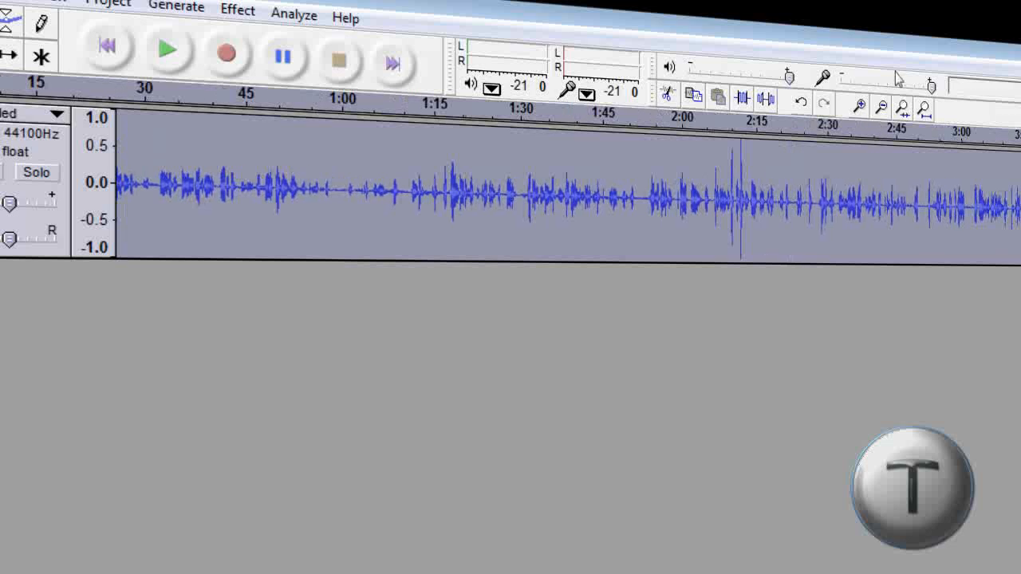
Step: Capture a noise profile with Noise Removal, then bring the effect back up and preview it
left_click(236, 13)
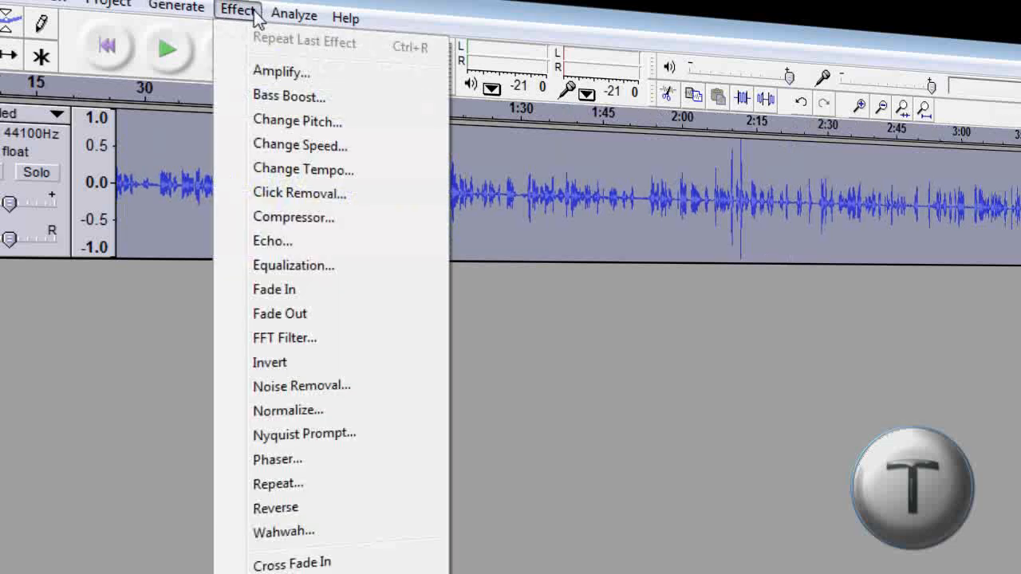
left_click(302, 384)
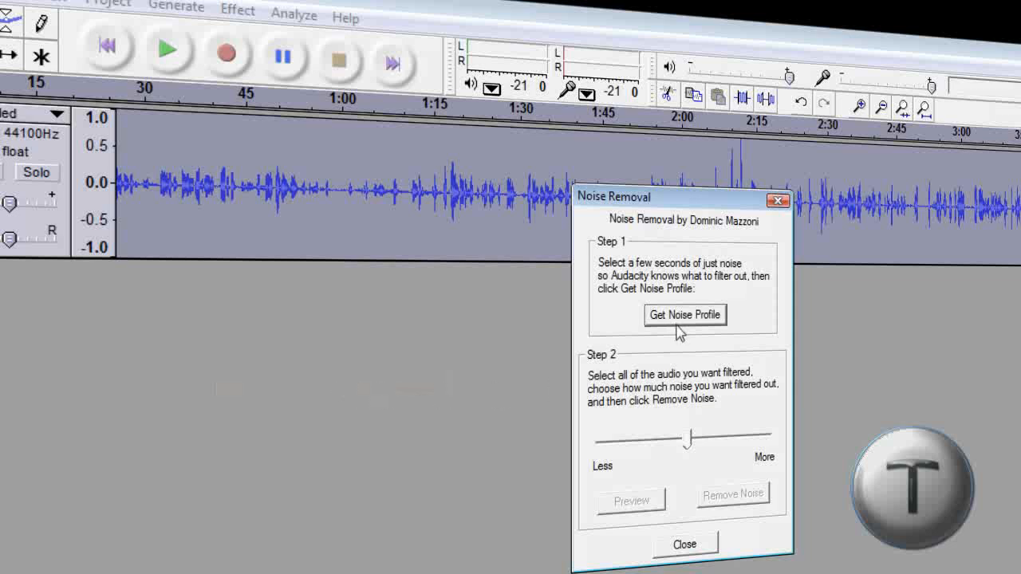
left_click(684, 314)
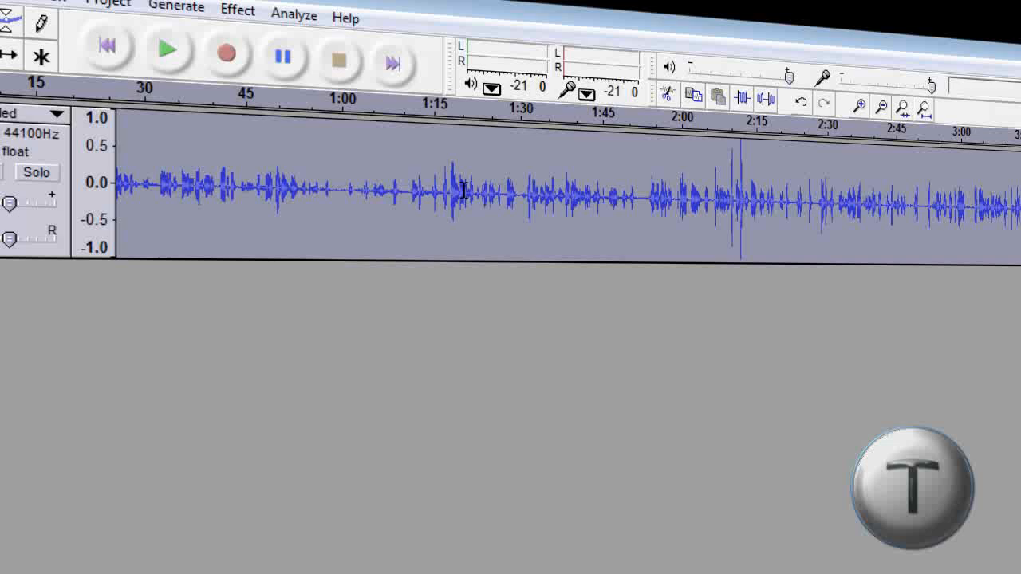
left_click(236, 9)
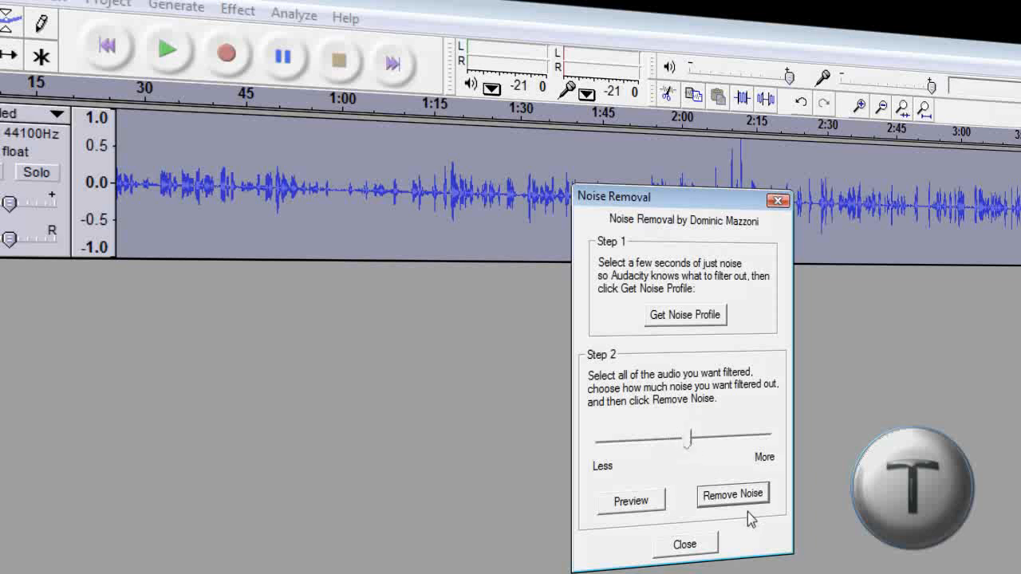
left_click(630, 501)
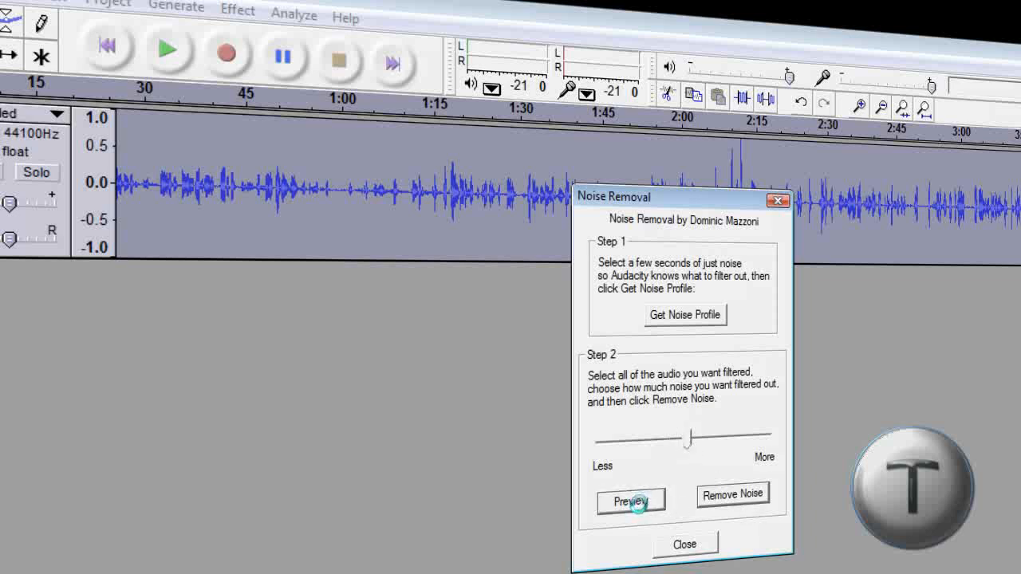
Step: Preview with the reduction slider at its lowest setting and remove noise from the whole recording
left_click(629, 501)
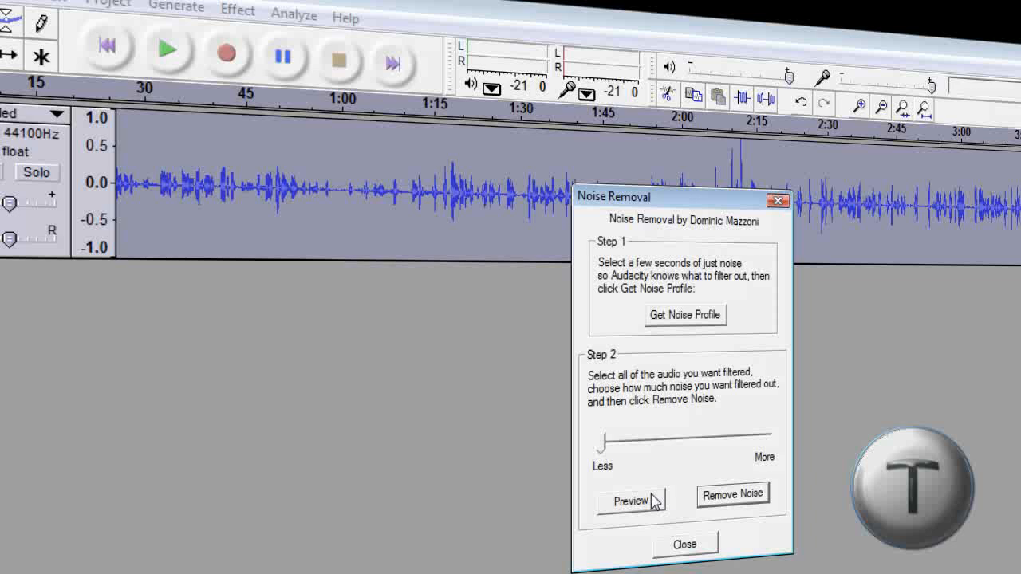
left_click(628, 501)
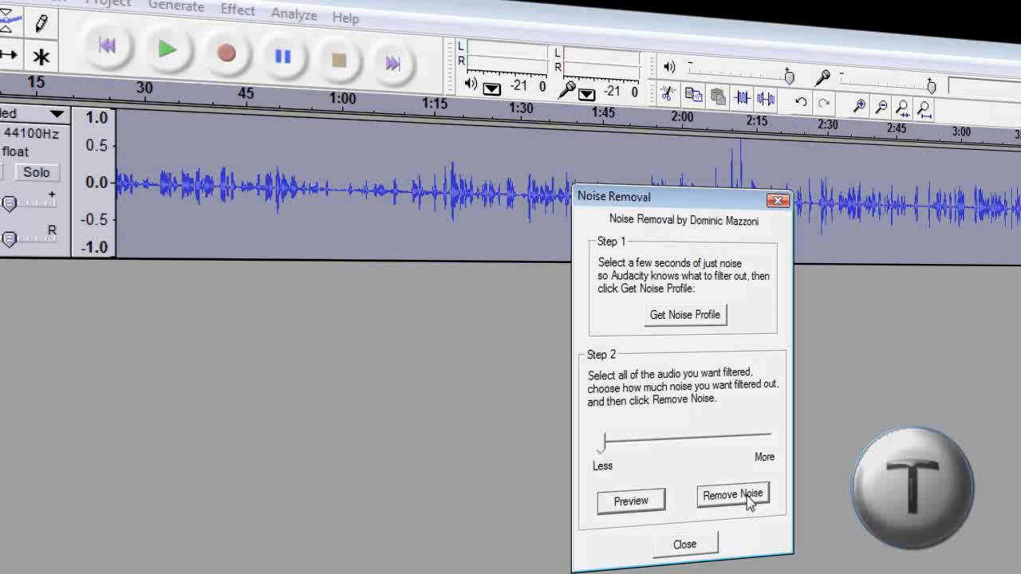
left_click(730, 494)
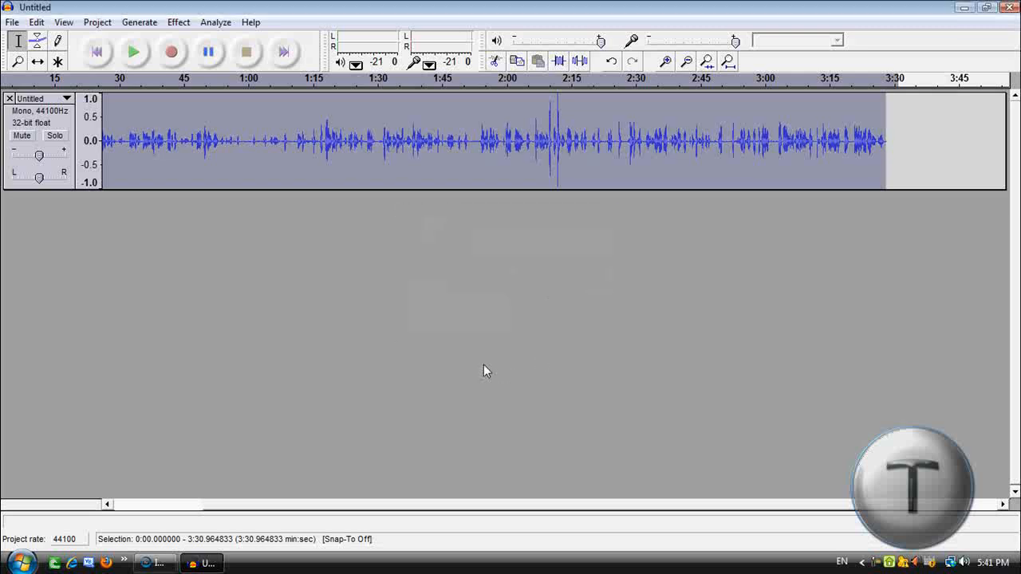
Step: Export the cleaned audio as Untitled.wav to the Desktop and quit Audacity without saving changes
left_click(13, 23)
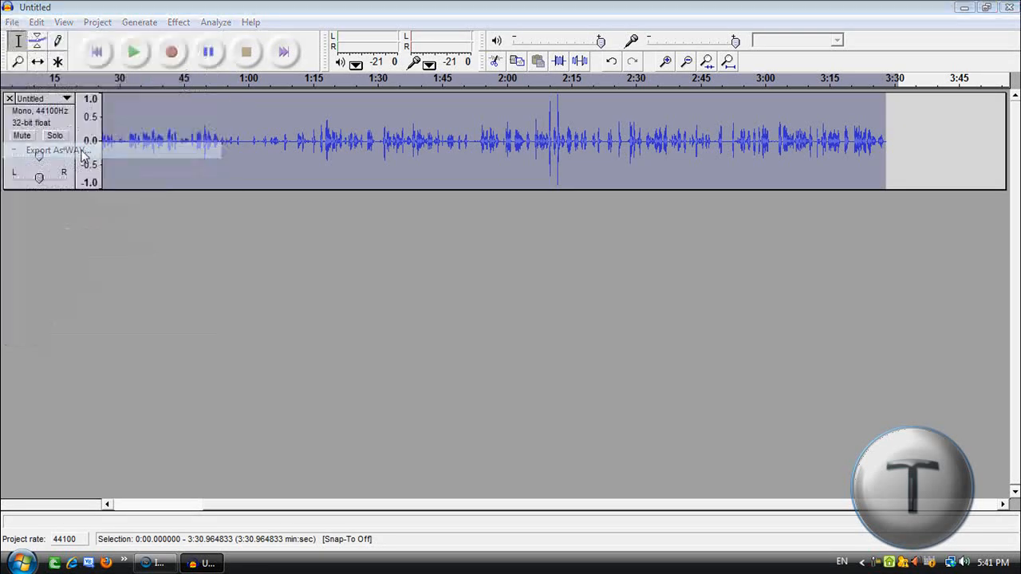
left_click(54, 149)
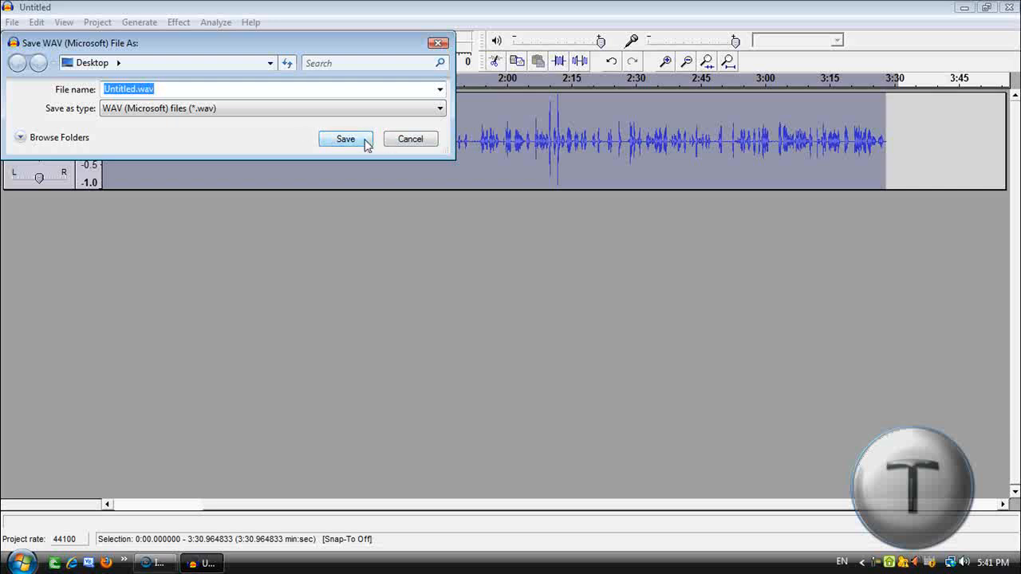
left_click(344, 137)
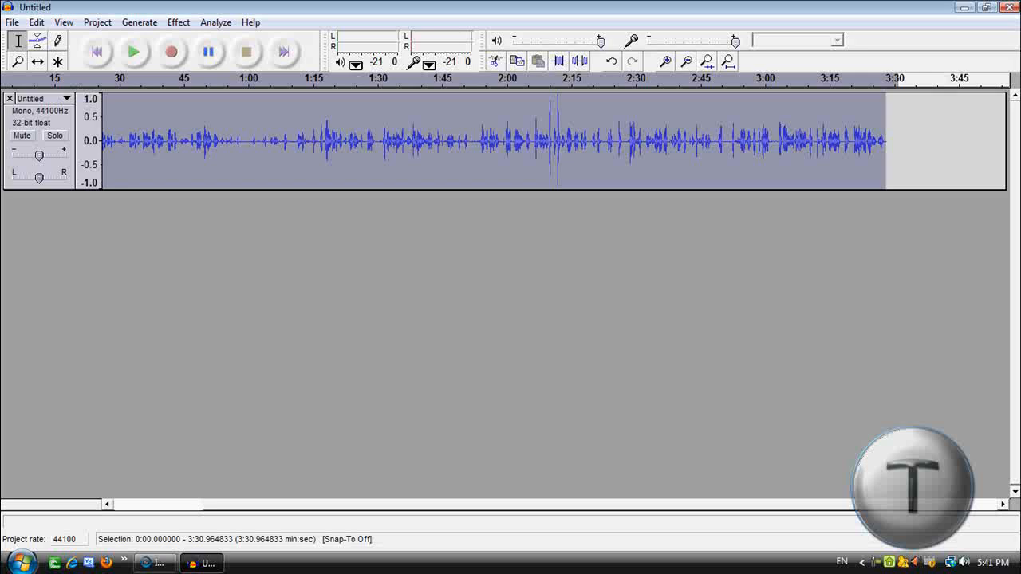
left_click(1008, 7)
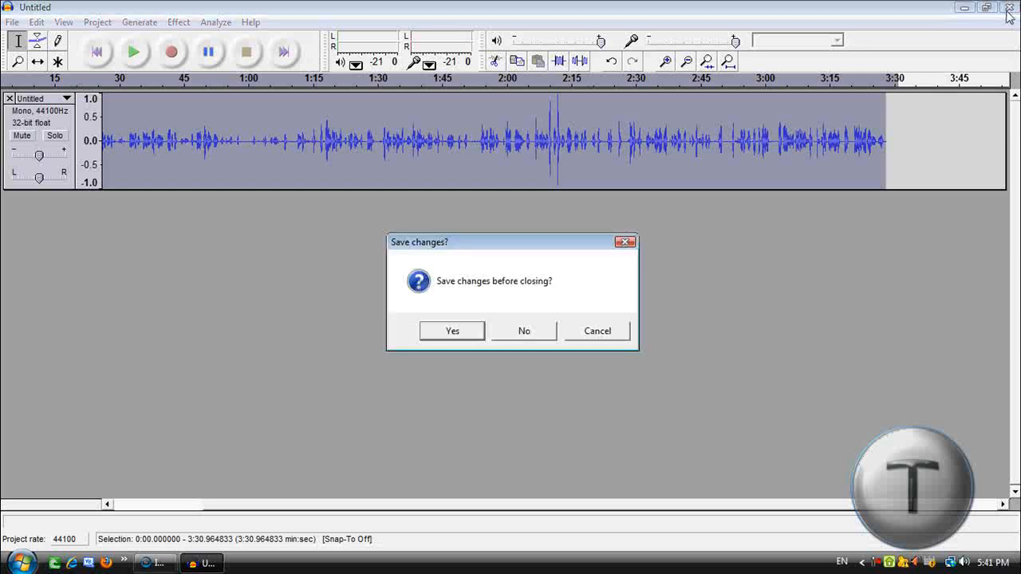
left_click(523, 331)
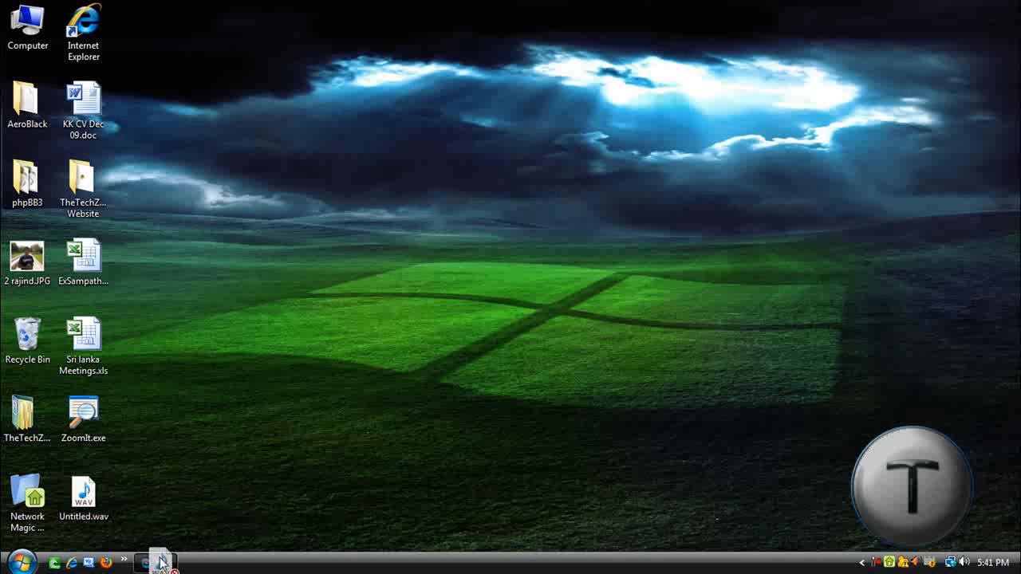
Step: Return to the Vegas project and bring up the command list for the original audio event
left_click(146, 561)
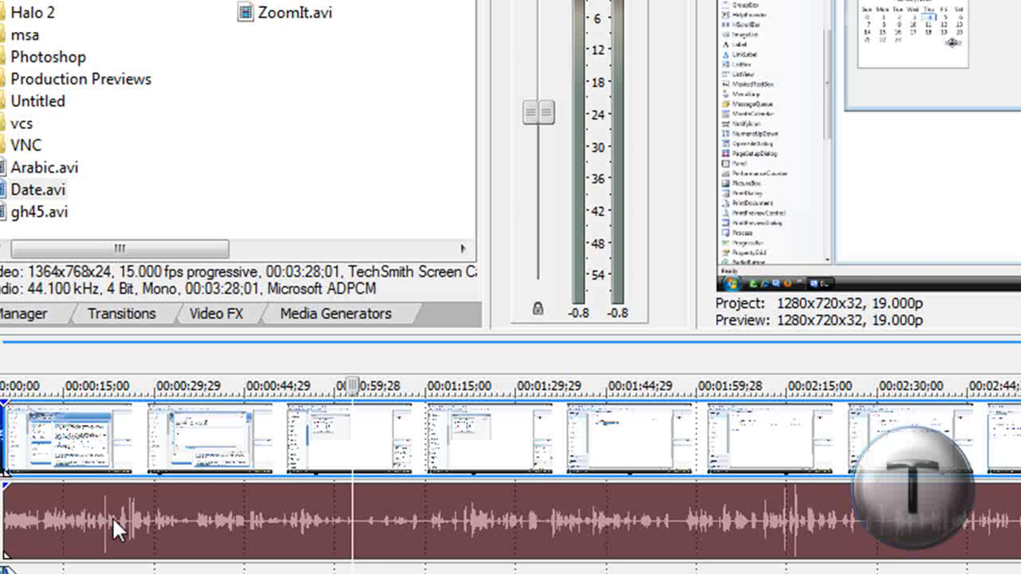
right_click(119, 526)
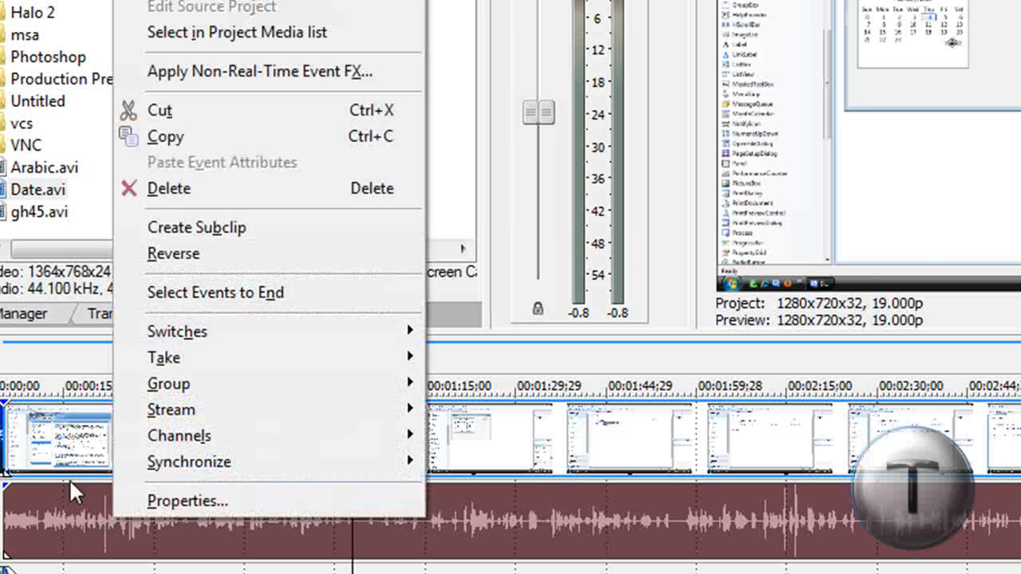
mouse_move(169, 409)
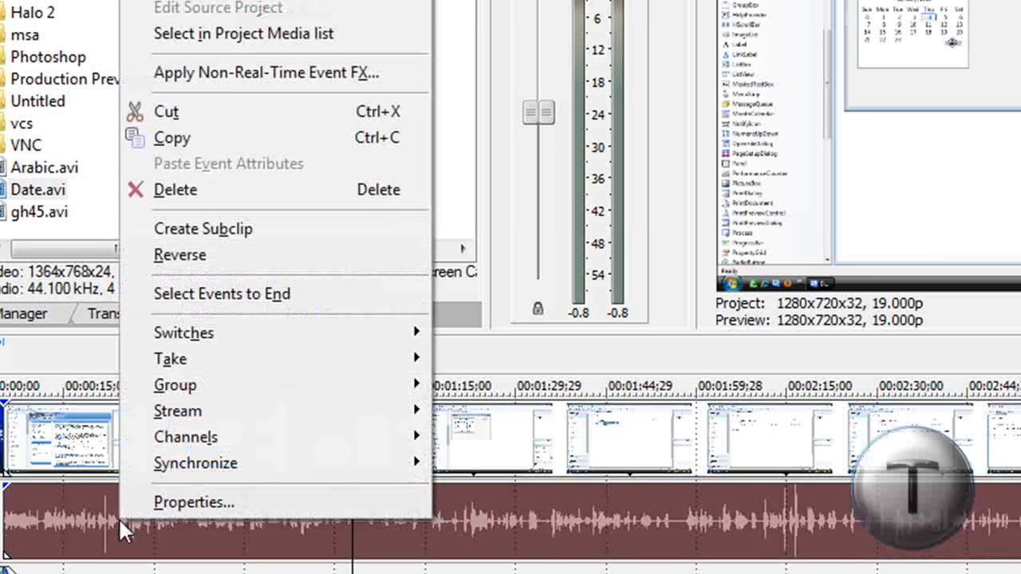
mouse_move(184, 359)
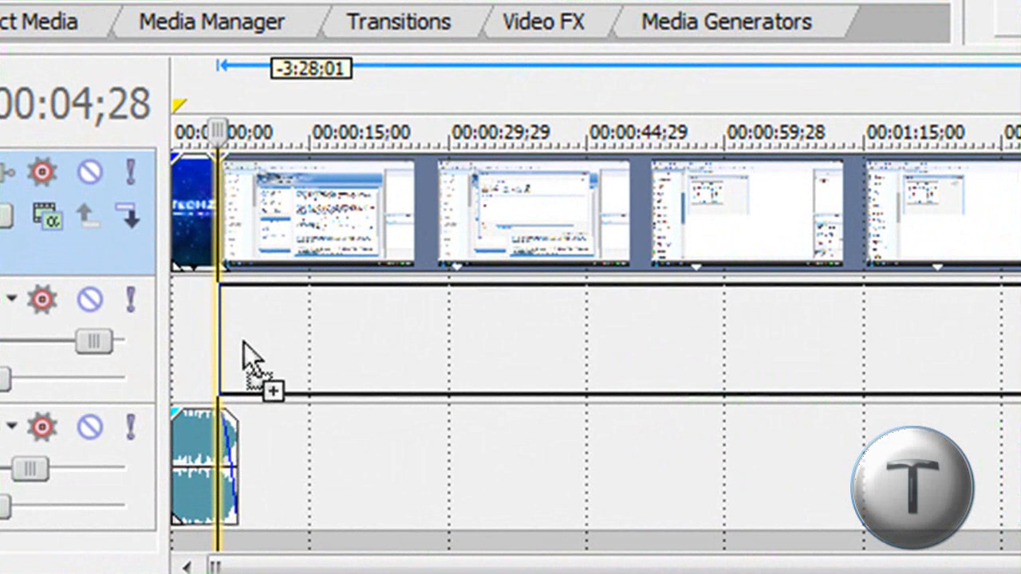
Step: Drop Untitled.wav at the start of the audio track and bring Vegas back to the front
left_click(268, 391)
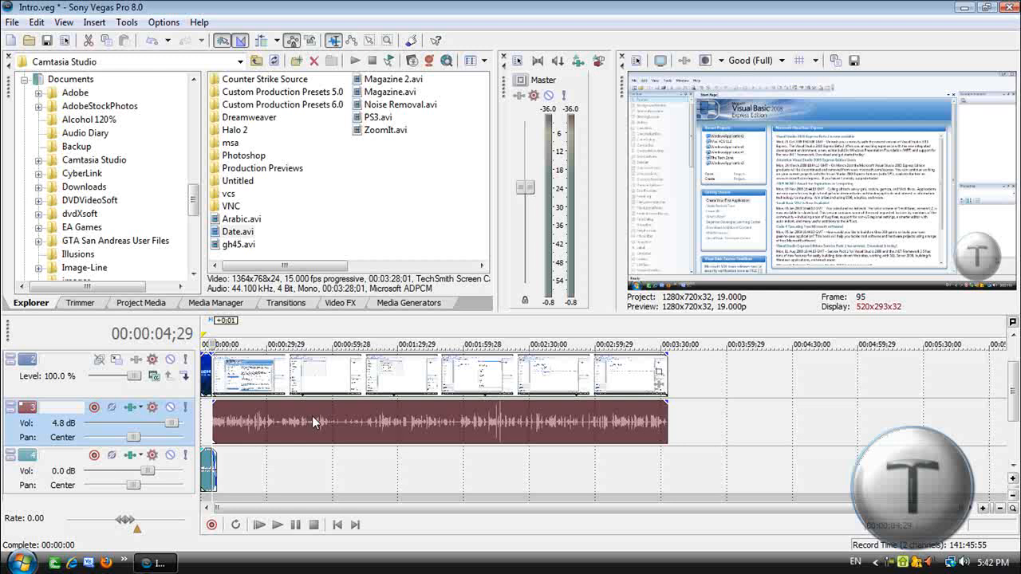
left_click(259, 523)
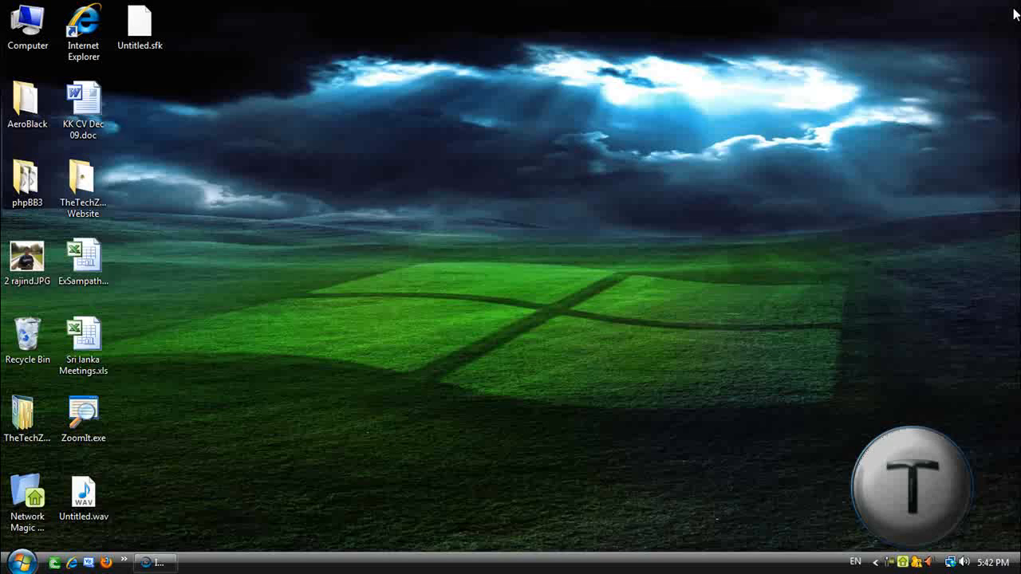
left_click(156, 561)
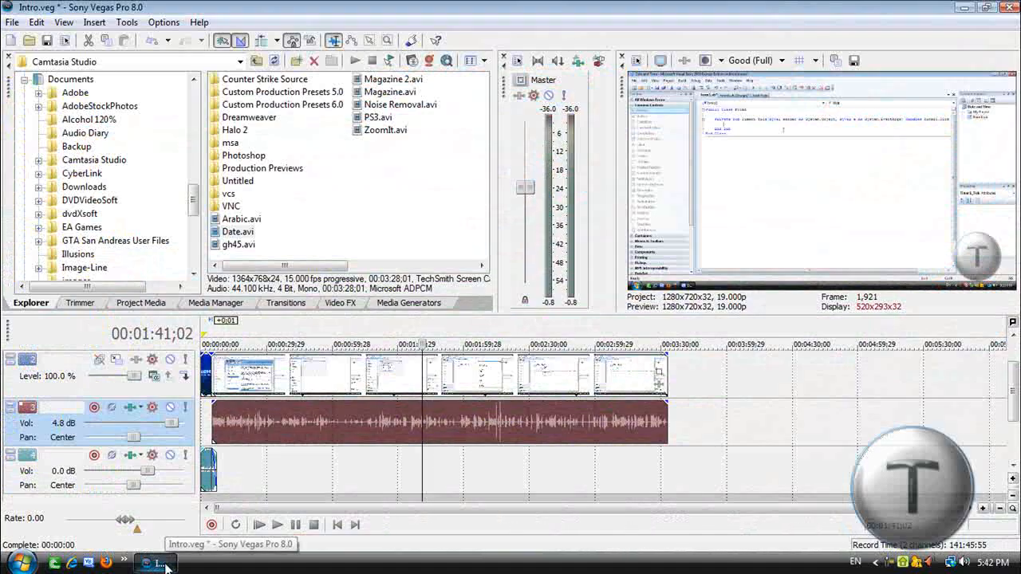